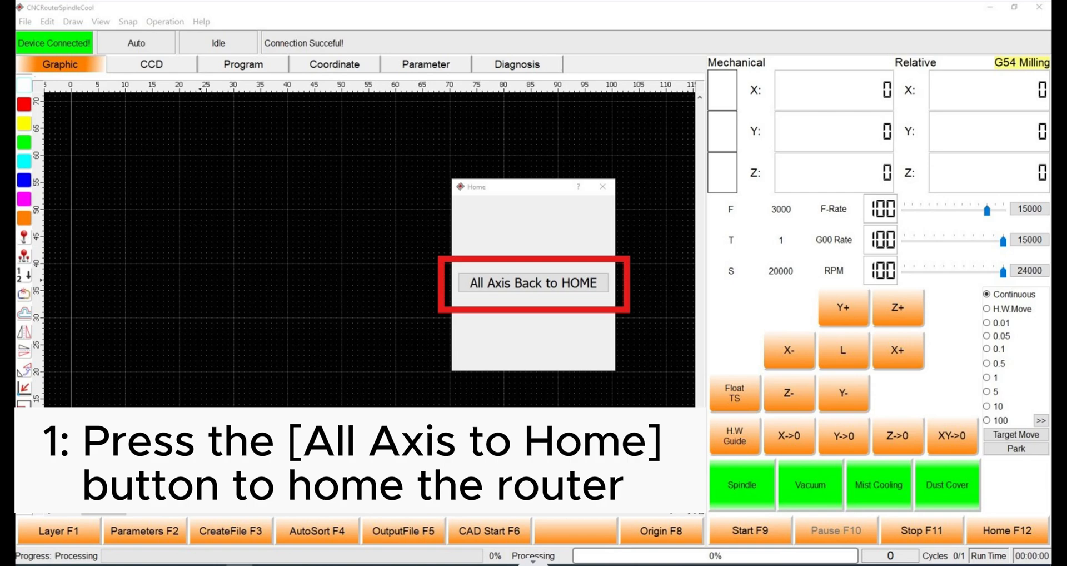
Step: Send all axes of the router back to HOME from the Home dialog
{"action": "left_click", "coordinate": [532, 282]}
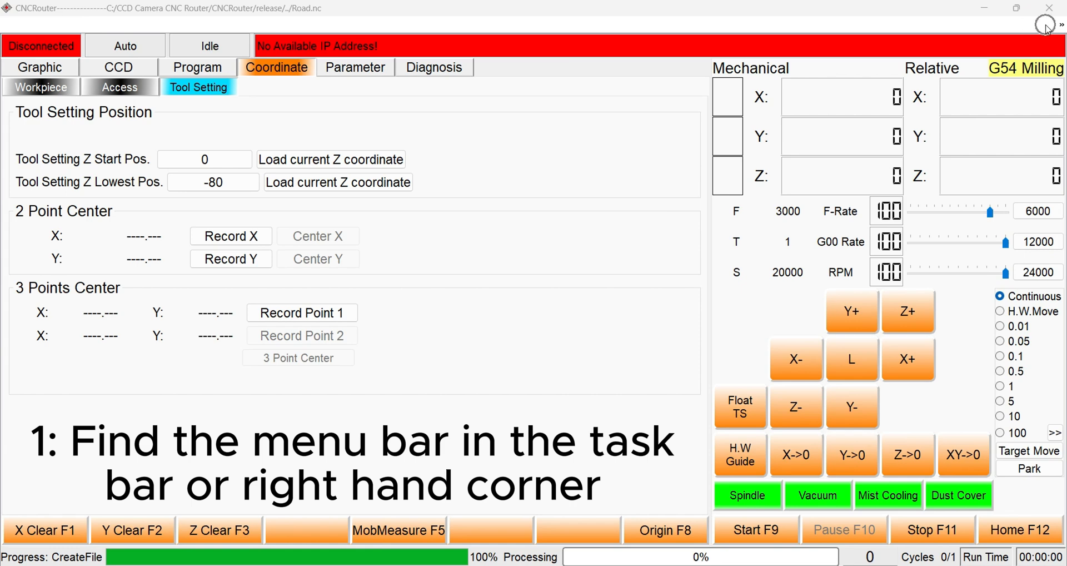
Step: Run Operation > All Back To Home from the revealed menu bar, then Home F12
{"action": "left_click", "coordinate": [1059, 26]}
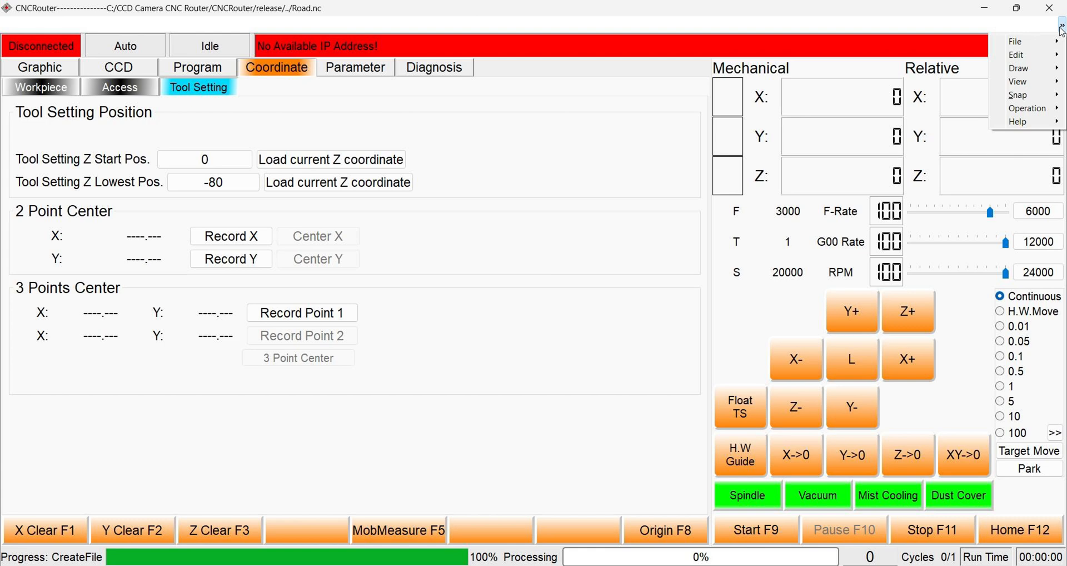
{"action": "mouse_move", "coordinate": [1039, 98]}
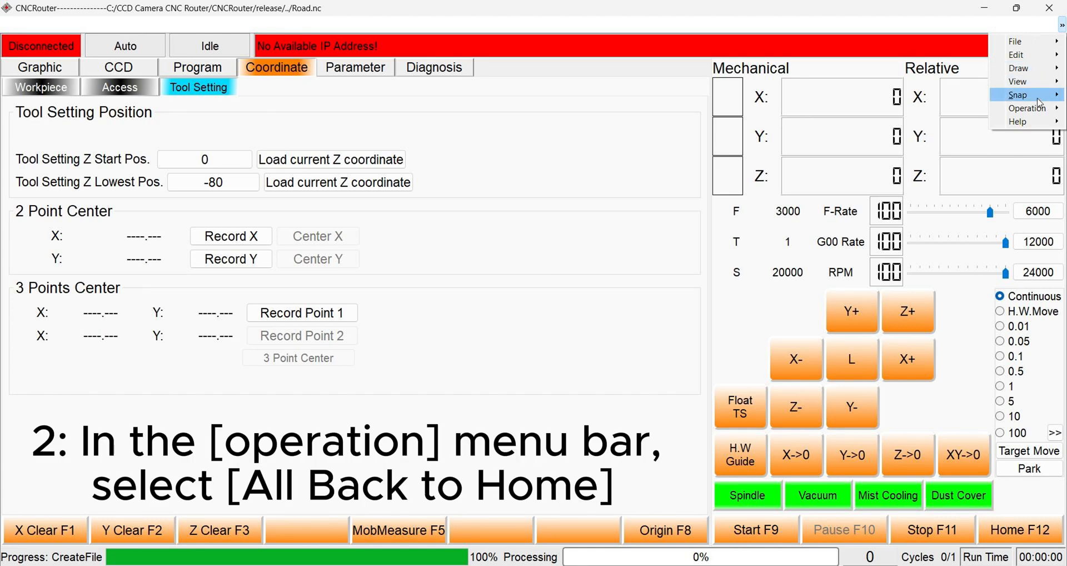
{"action": "left_click", "coordinate": [1027, 108]}
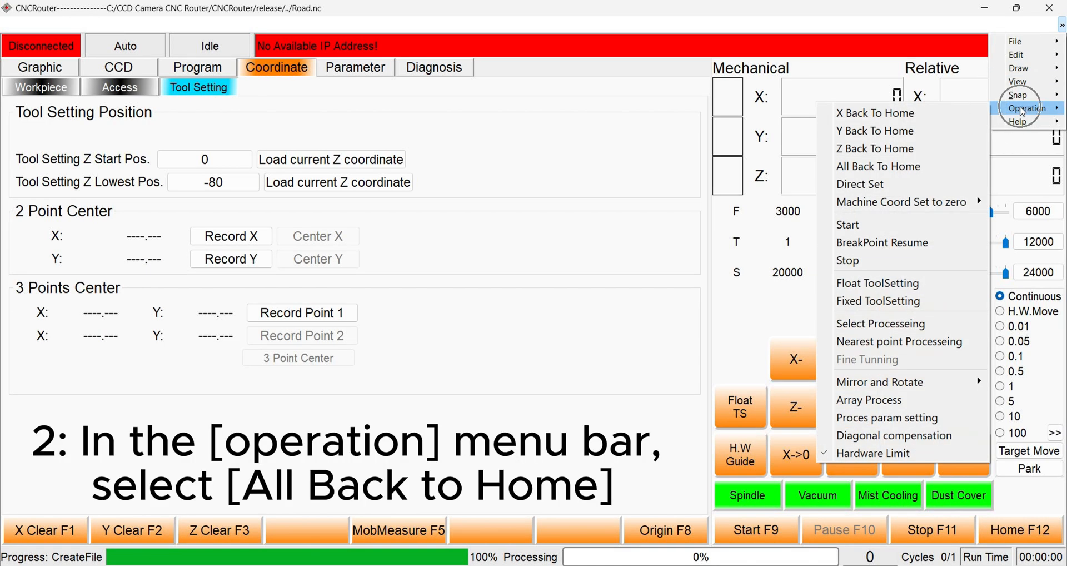
{"action": "mouse_move", "coordinate": [877, 166]}
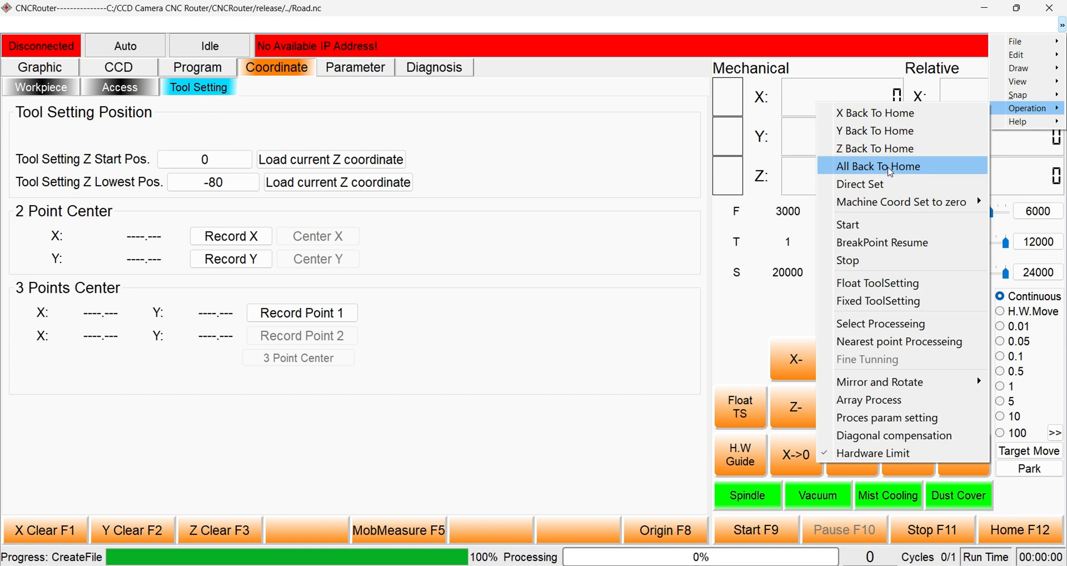
{"action": "left_click", "coordinate": [877, 165]}
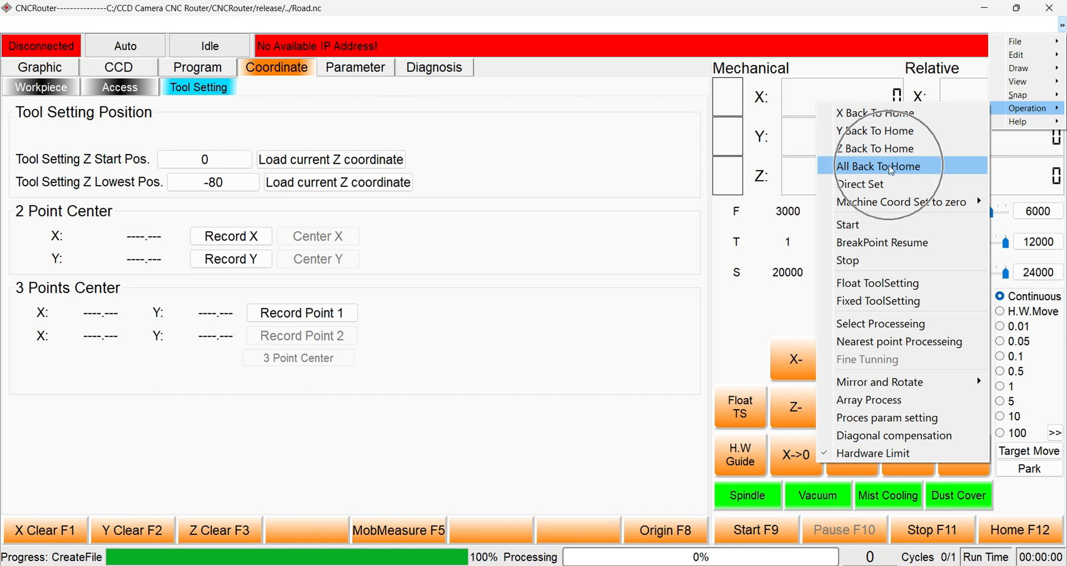
{"action": "left_click", "coordinate": [878, 166]}
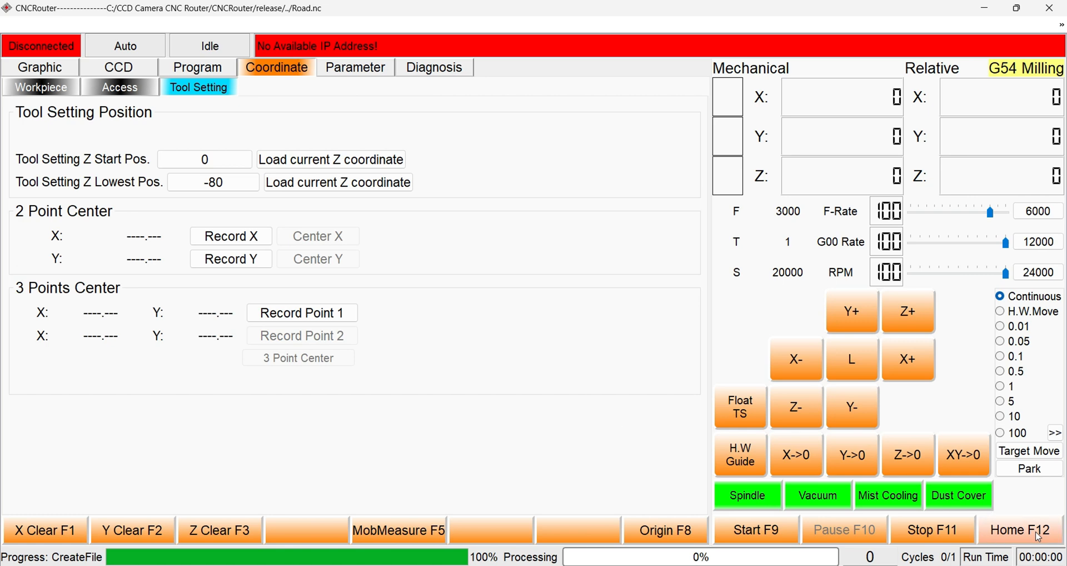
{"action": "left_click", "coordinate": [40, 87]}
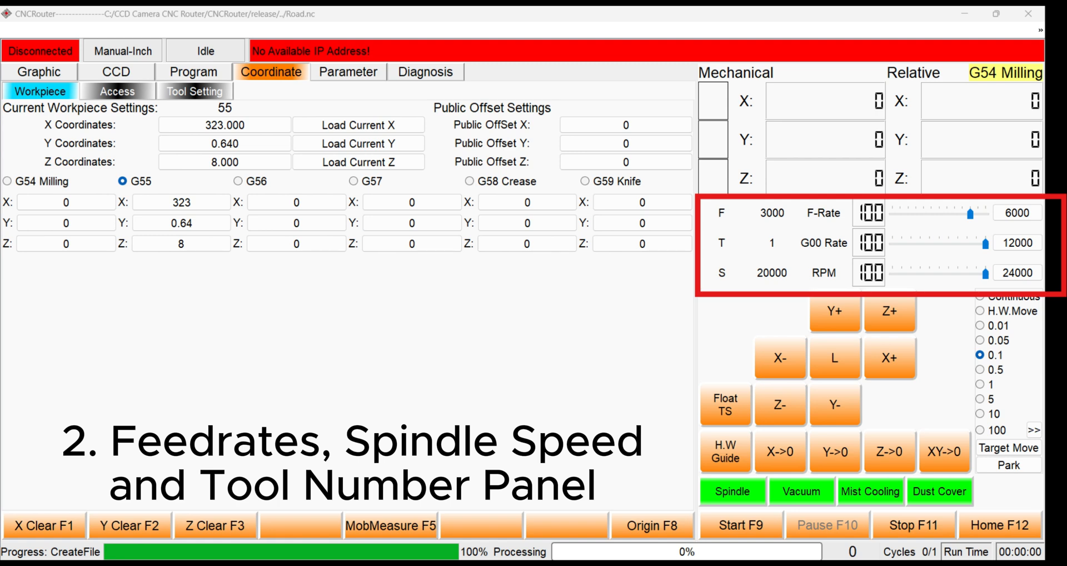
{"action": "left_click", "coordinate": [193, 91]}
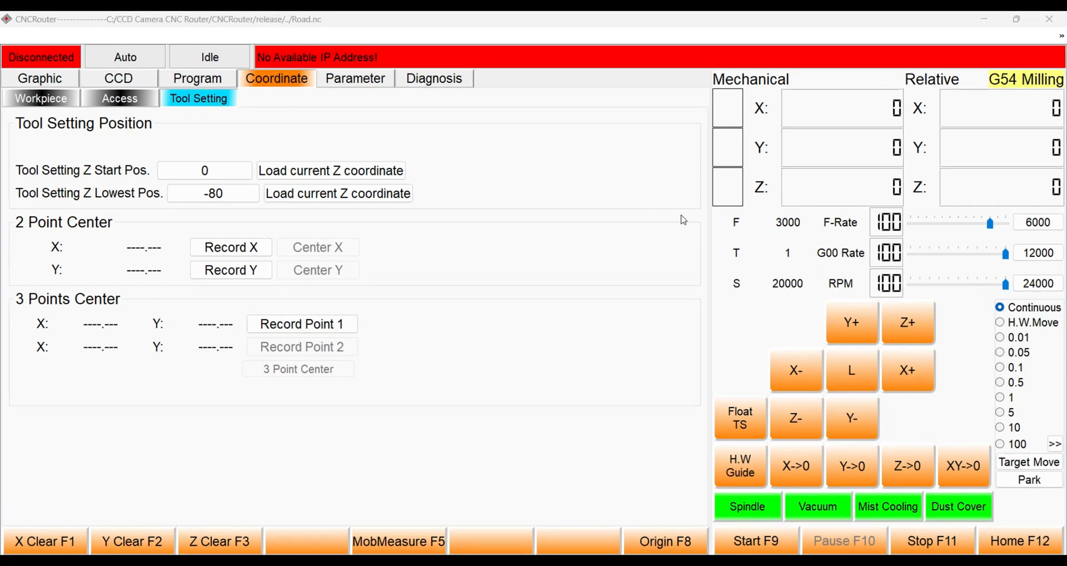
{"action": "mouse_move", "coordinate": [1046, 306]}
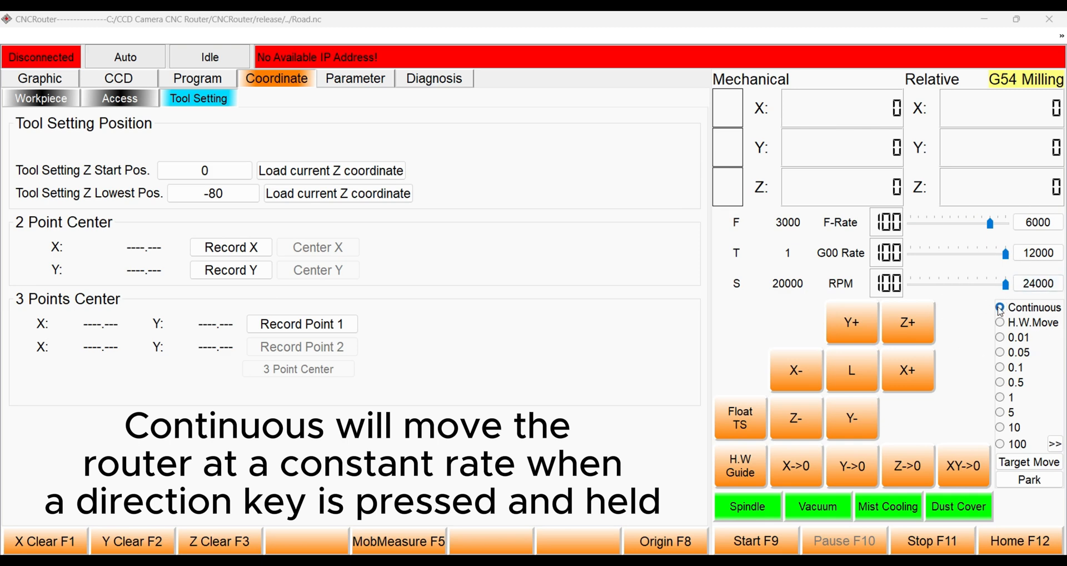
{"action": "left_click", "coordinate": [999, 307]}
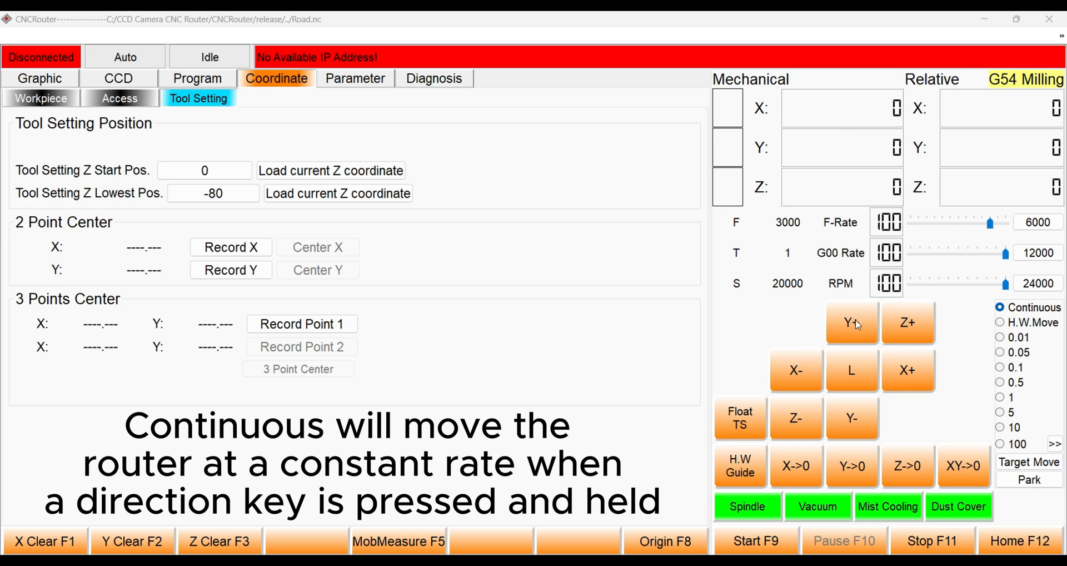
{"action": "left_click", "coordinate": [851, 323]}
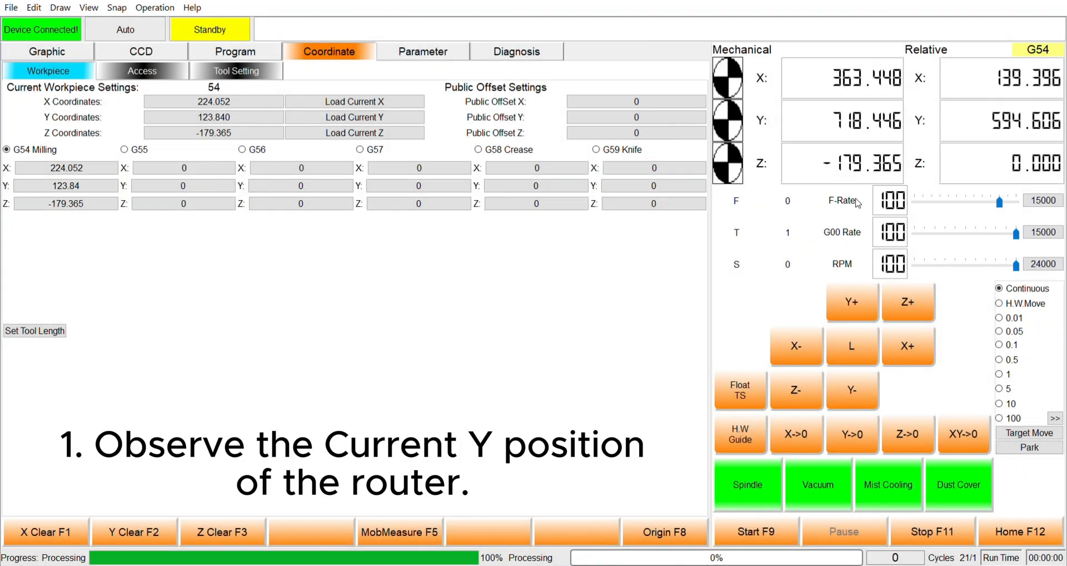
{"action": "mouse_move", "coordinate": [869, 134]}
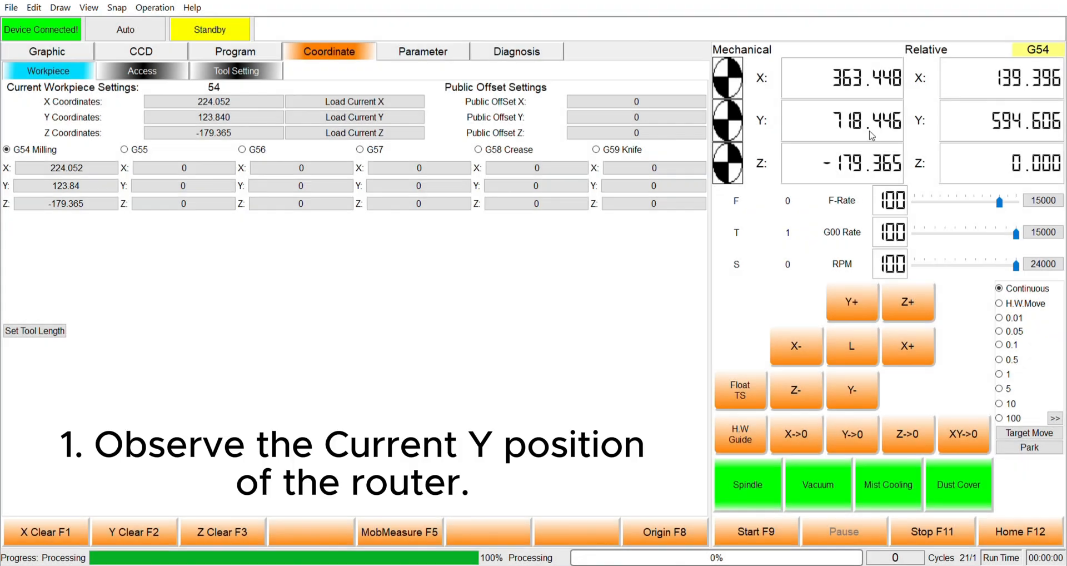
{"action": "mouse_move", "coordinate": [856, 250]}
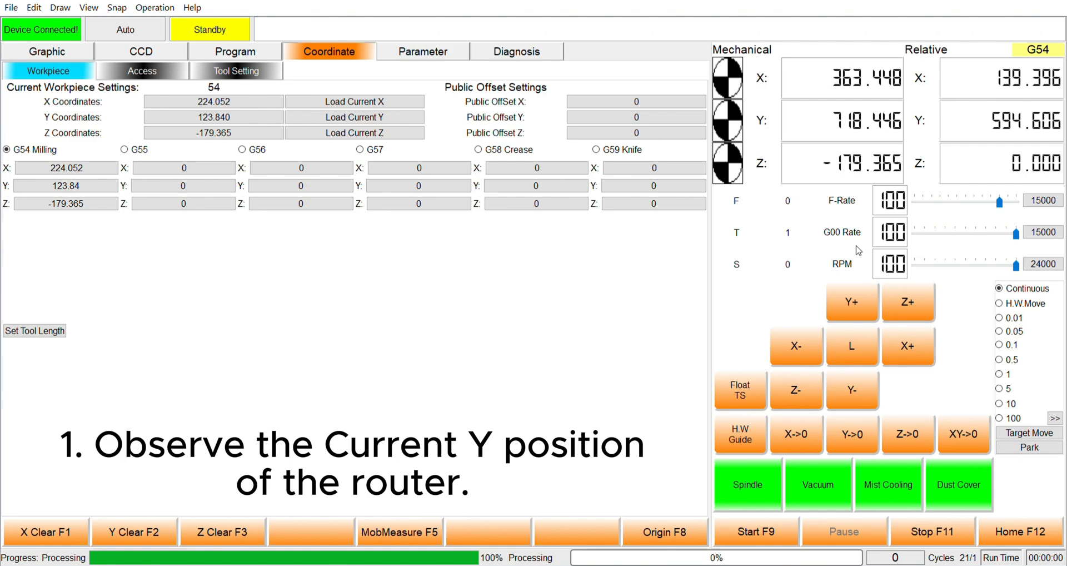
Step: Jog continuously along Y+, Y-, then X-, X+ to rest near X 361.822, Y 692.602
{"action": "left_click", "coordinate": [851, 301]}
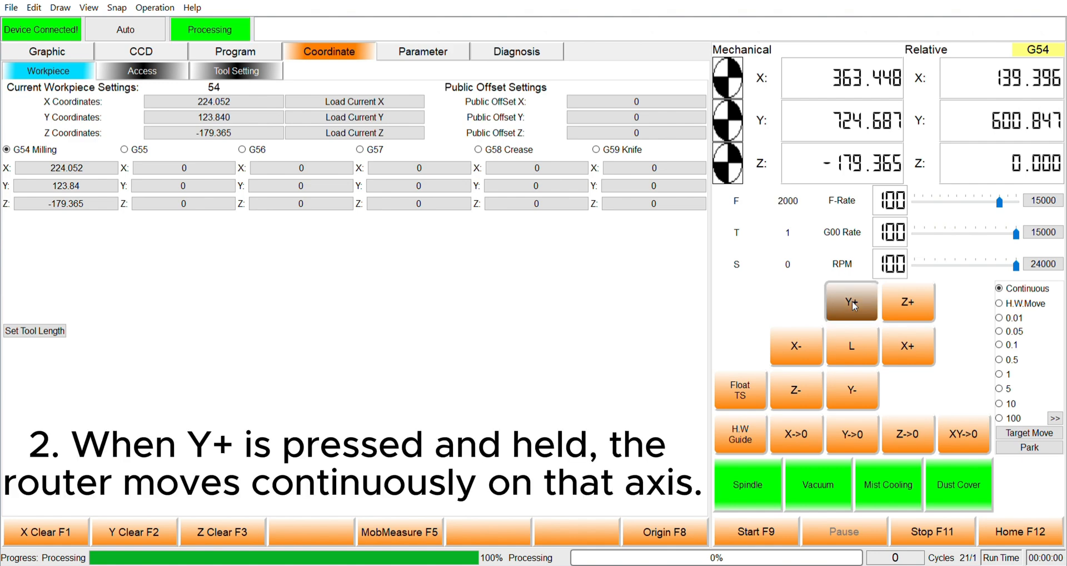
{"action": "left_click", "coordinate": [850, 301]}
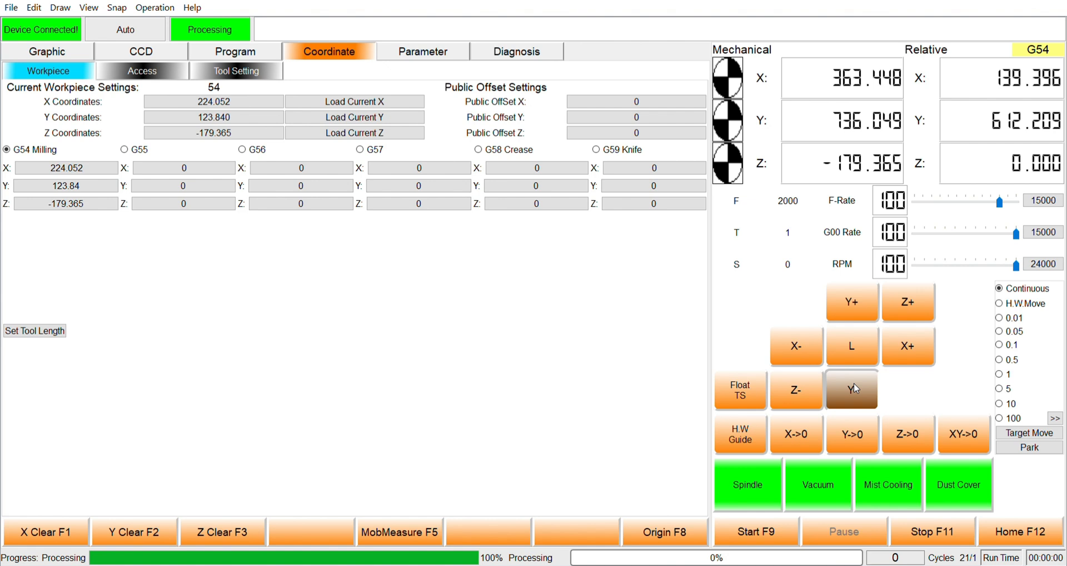
{"action": "left_click", "coordinate": [851, 390]}
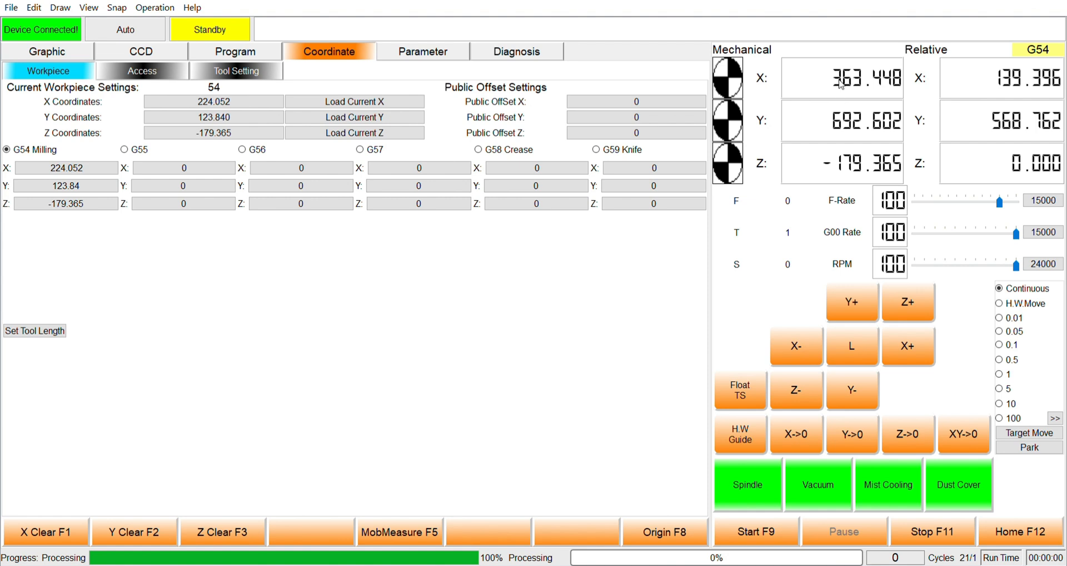
{"action": "left_click", "coordinate": [796, 345]}
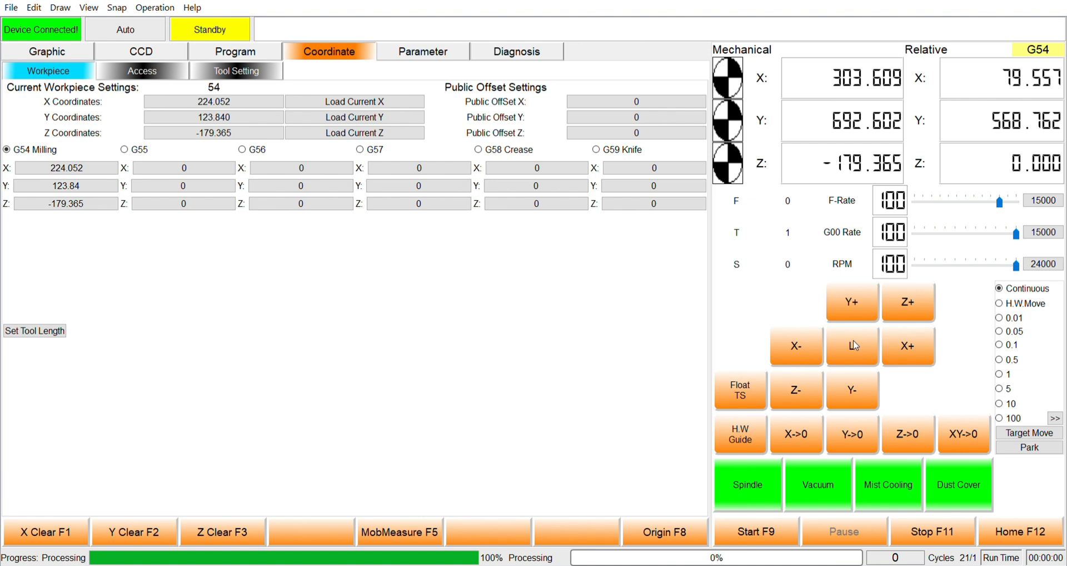
{"action": "left_click", "coordinate": [907, 346]}
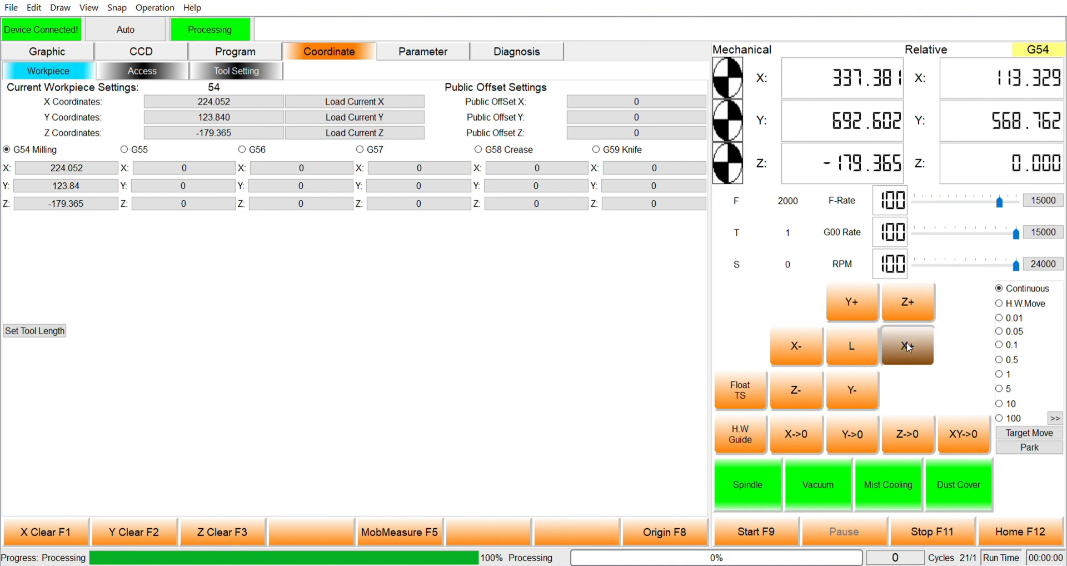
{"action": "left_click", "coordinate": [907, 346]}
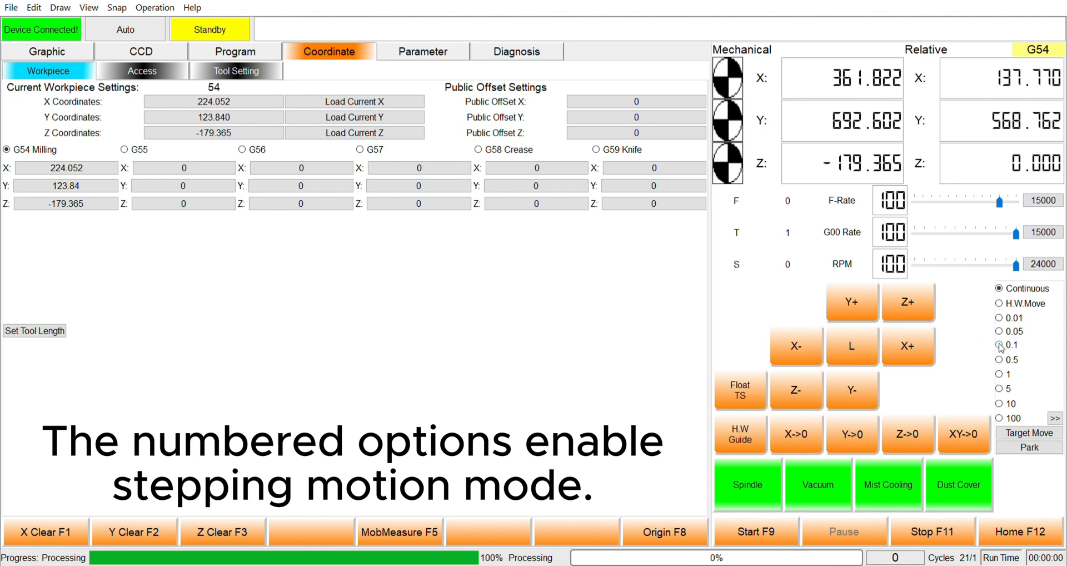
Step: Switch to 0.1 step jogging and nudge Y+ four times up to Y 693.798
{"action": "left_click", "coordinate": [998, 346]}
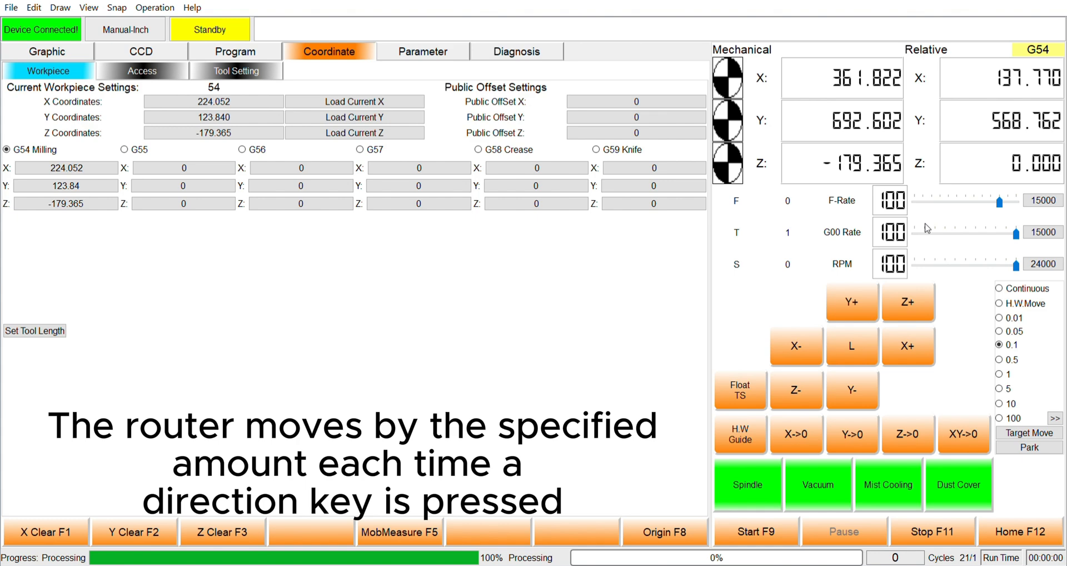
{"action": "mouse_move", "coordinate": [856, 132]}
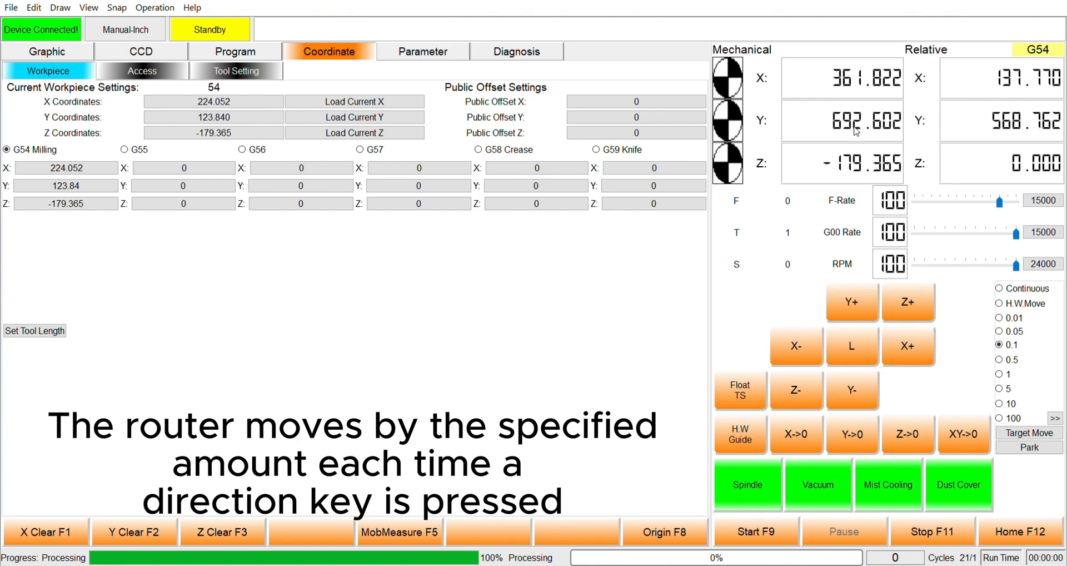
{"action": "mouse_move", "coordinate": [850, 310]}
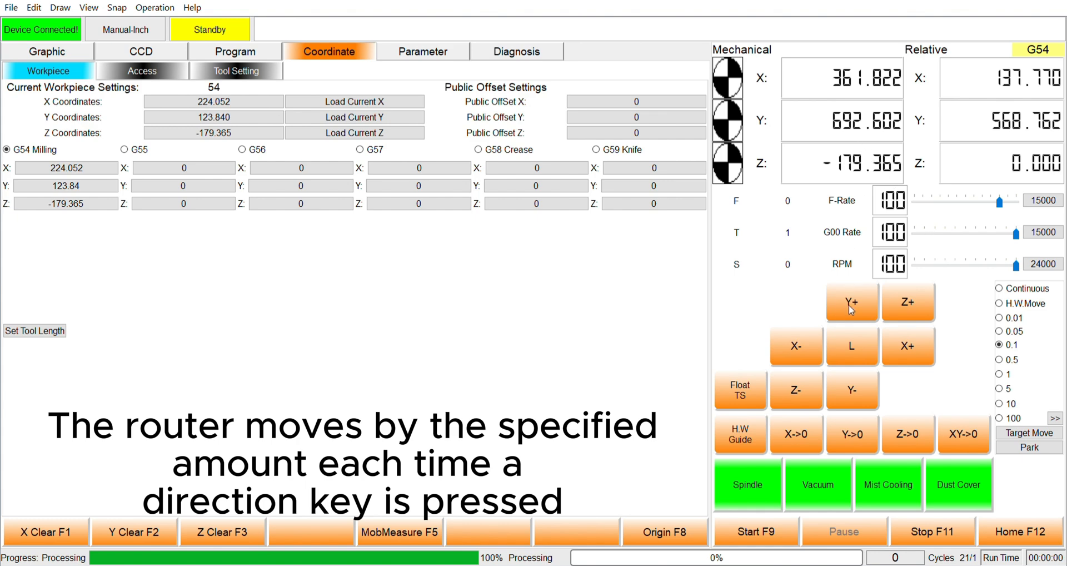
{"action": "left_click", "coordinate": [850, 301]}
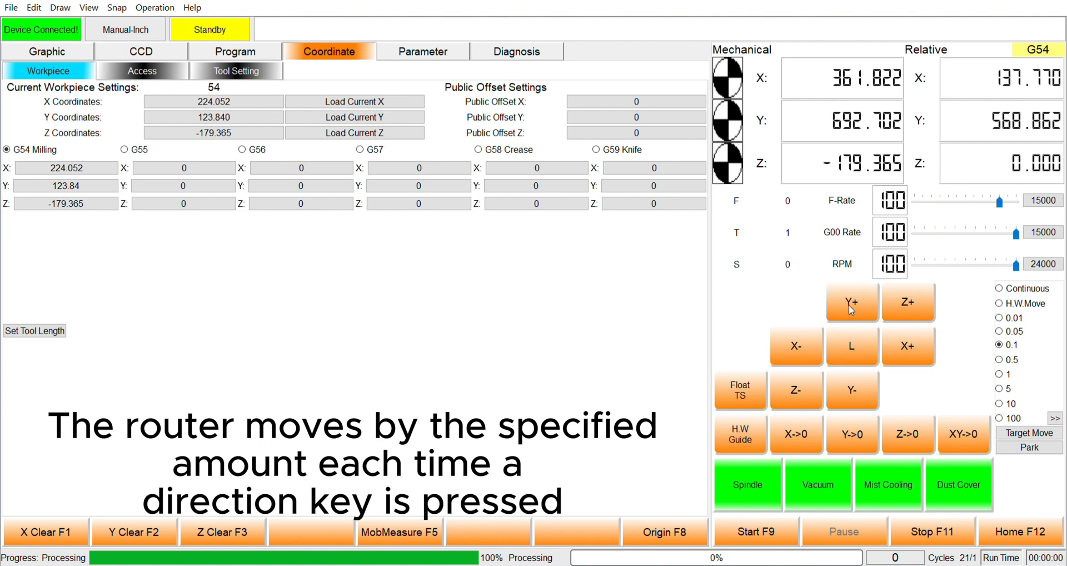
{"action": "left_click", "coordinate": [850, 301]}
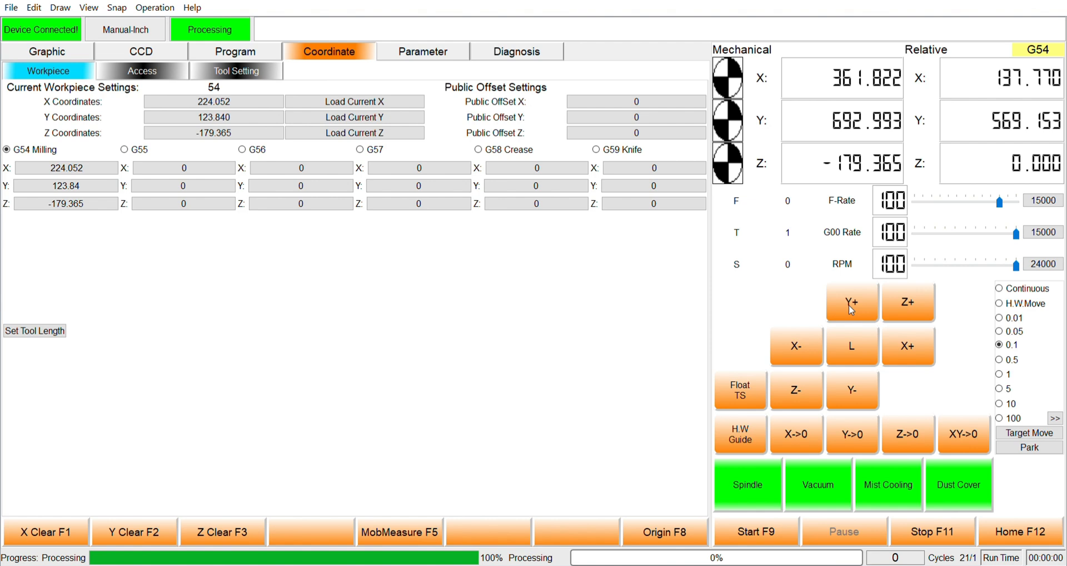
{"action": "left_click", "coordinate": [850, 301]}
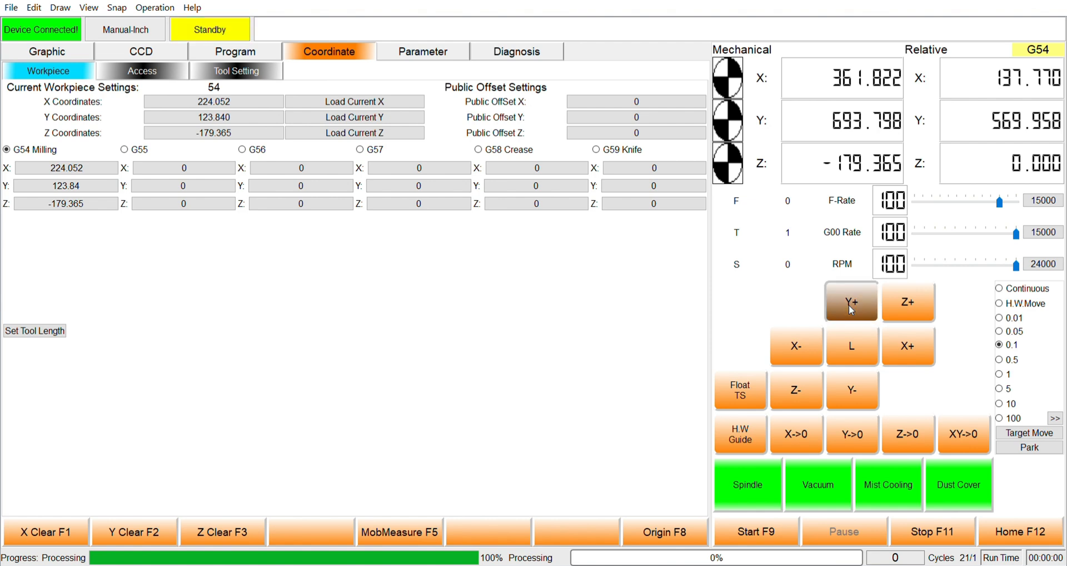
{"action": "left_click", "coordinate": [850, 301]}
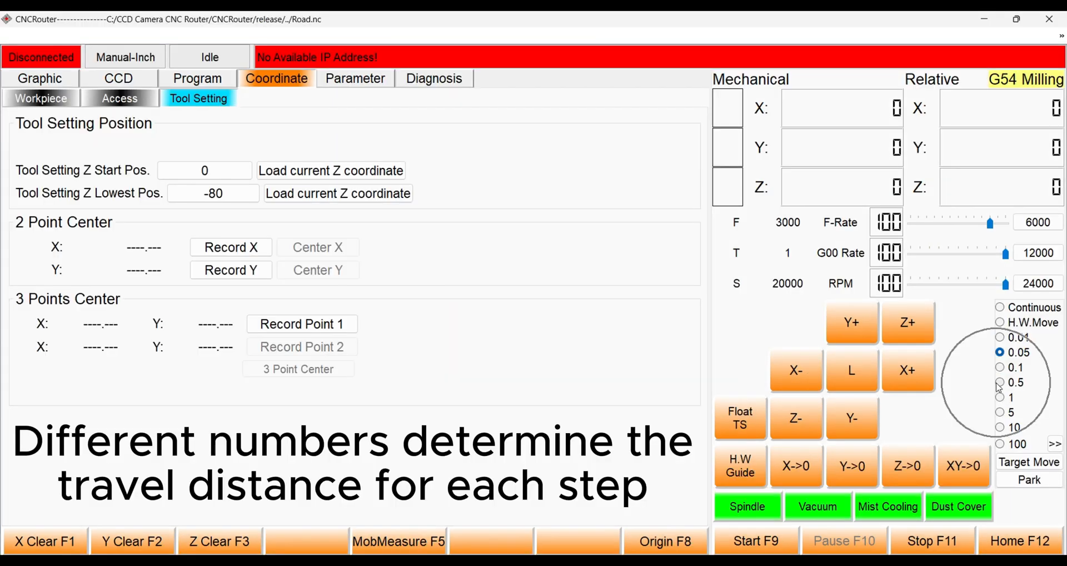
{"action": "mouse_move", "coordinate": [999, 435]}
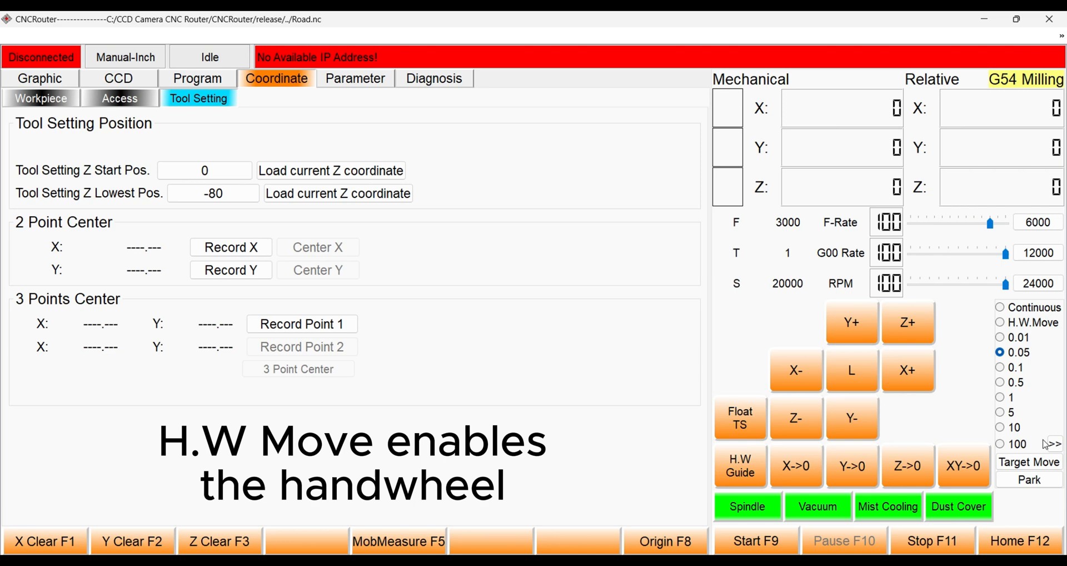
{"action": "mouse_move", "coordinate": [1009, 327]}
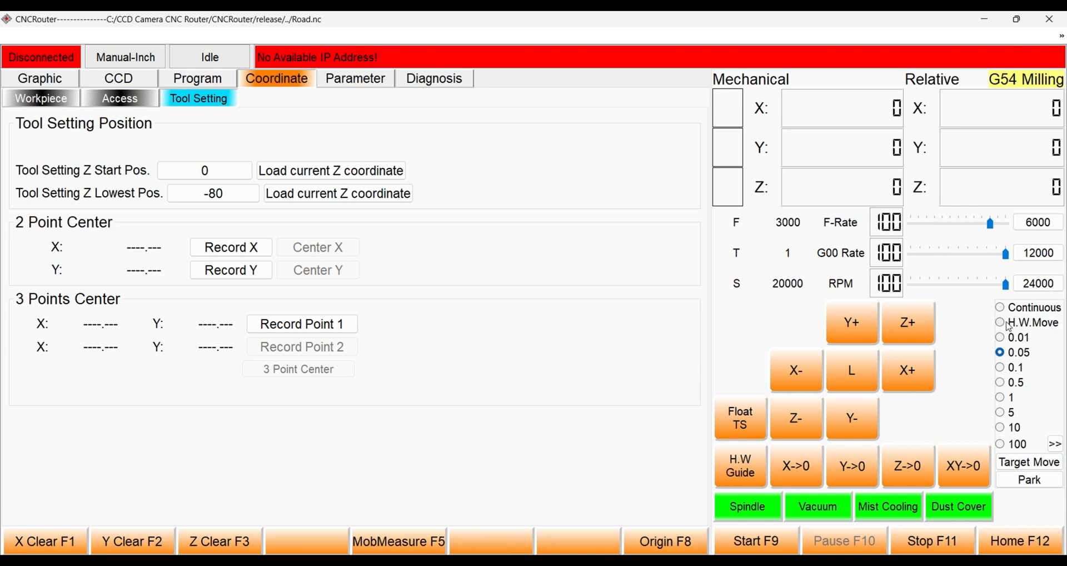
Step: Select H.W.Move handwheel jogging and try a jog key while it is active
{"action": "left_click", "coordinate": [999, 322]}
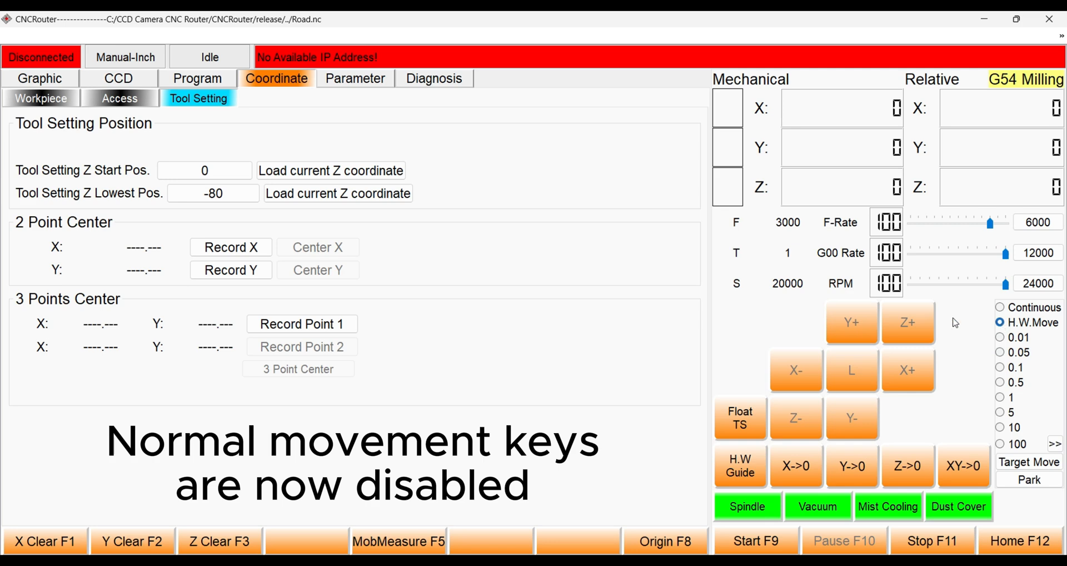
{"action": "mouse_move", "coordinate": [878, 337]}
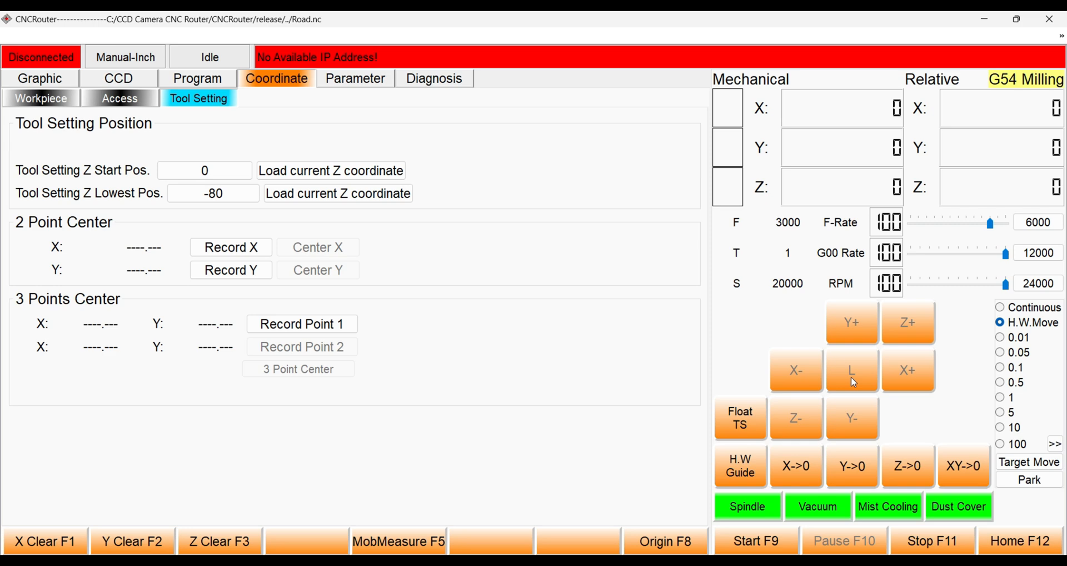
{"action": "left_click", "coordinate": [810, 385]}
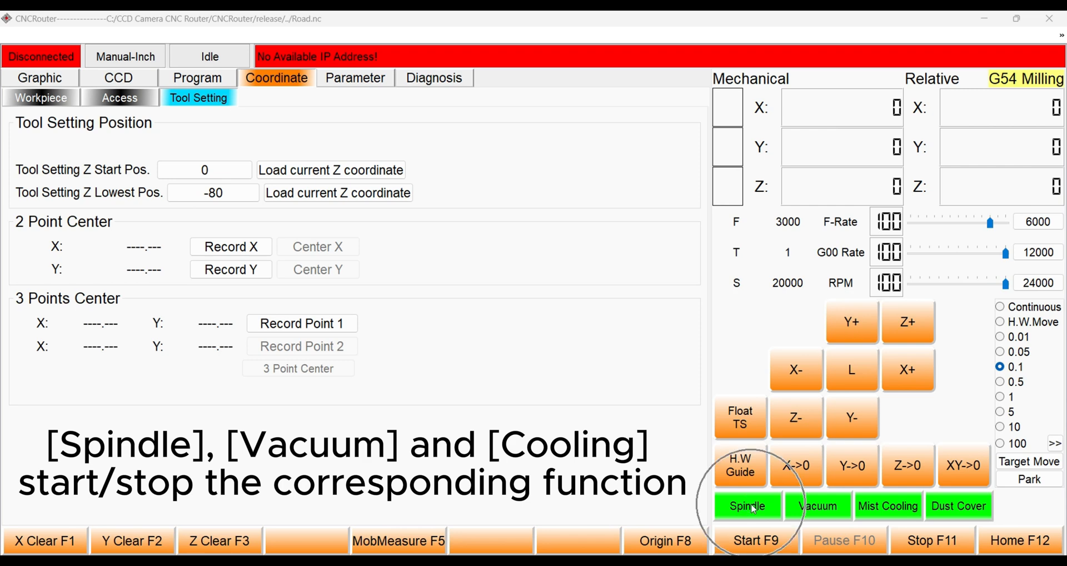
{"action": "left_click", "coordinate": [747, 506]}
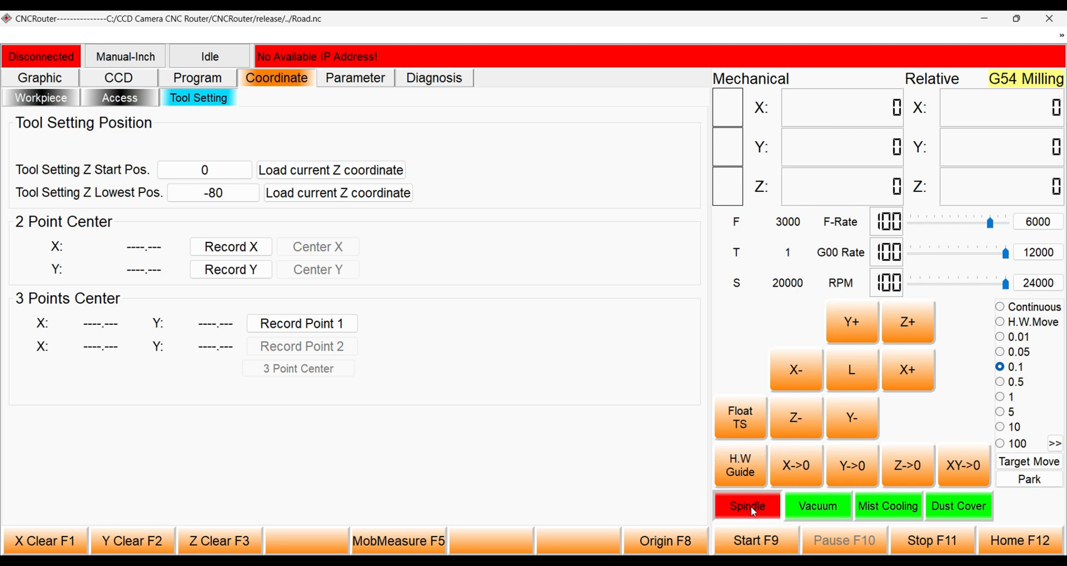
{"action": "left_click", "coordinate": [746, 506]}
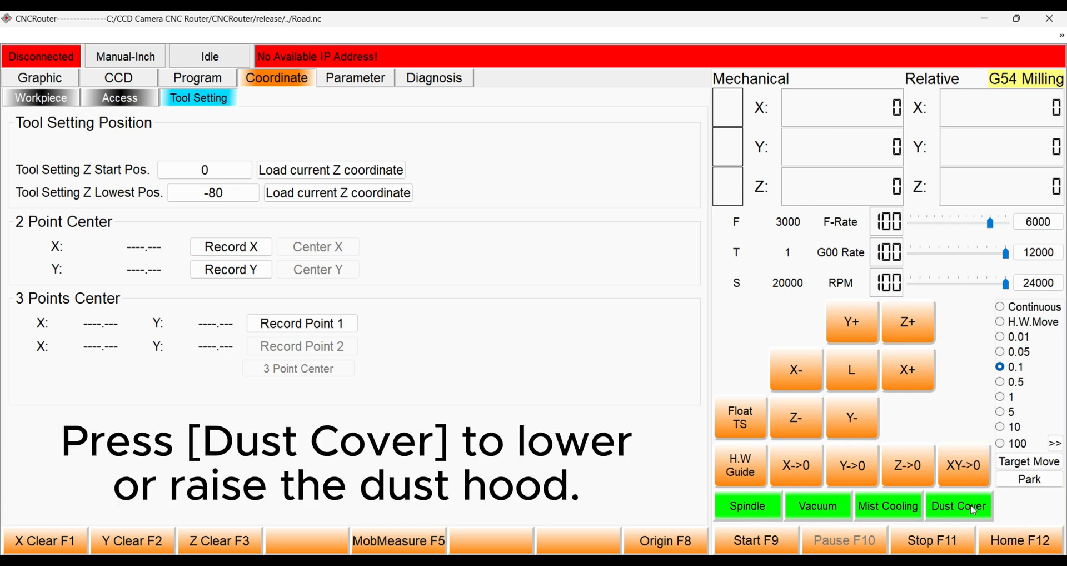
{"action": "left_click", "coordinate": [959, 506]}
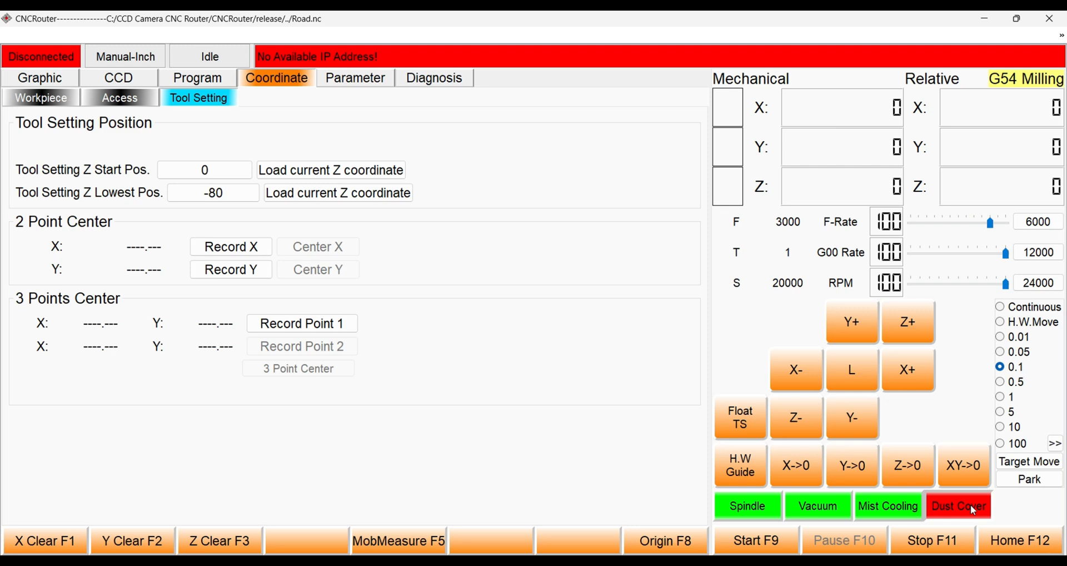
{"action": "left_click", "coordinate": [957, 506]}
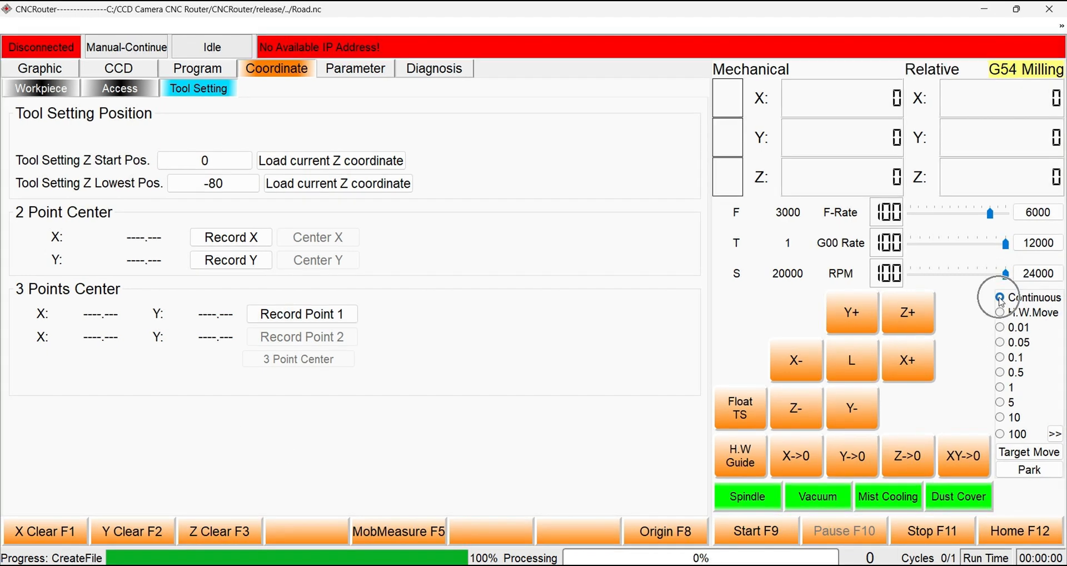
Step: Select Continuous jogging, then switch to 0.1 step for fine positioning over the origin
{"action": "left_click", "coordinate": [1000, 298]}
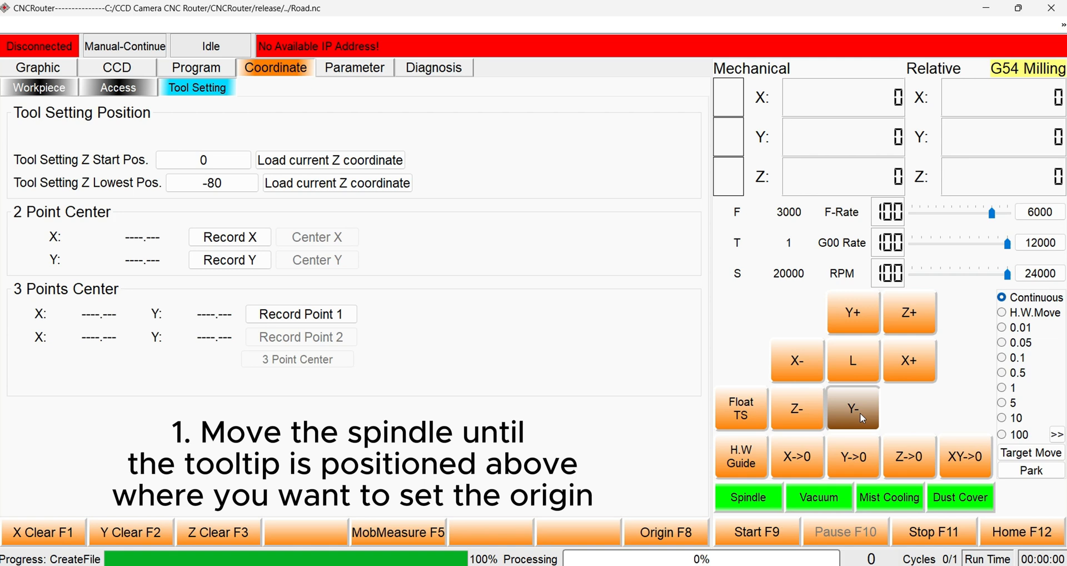
{"action": "mouse_move", "coordinate": [795, 359]}
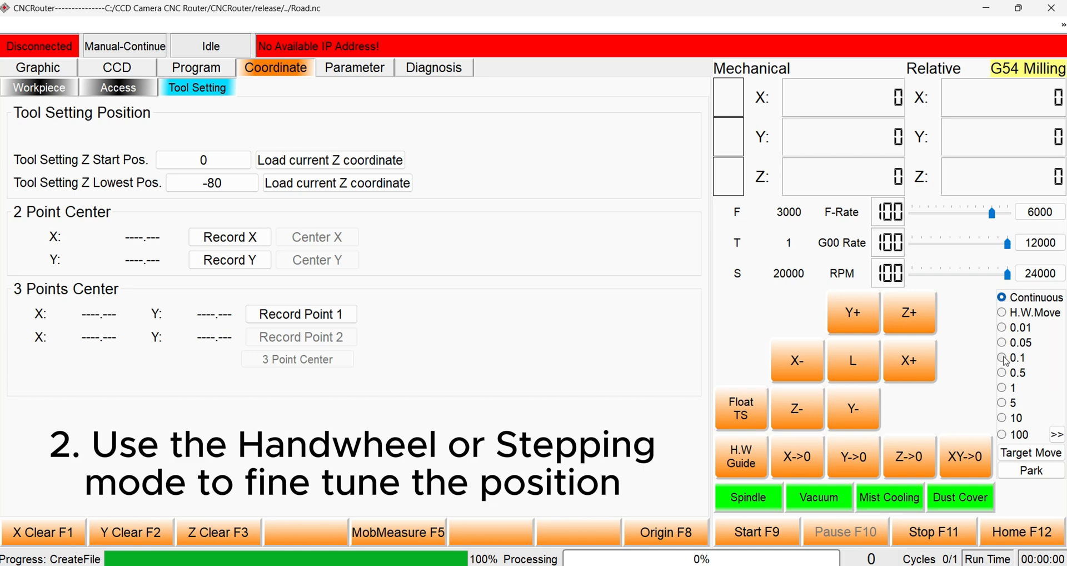
{"action": "left_click", "coordinate": [1001, 358]}
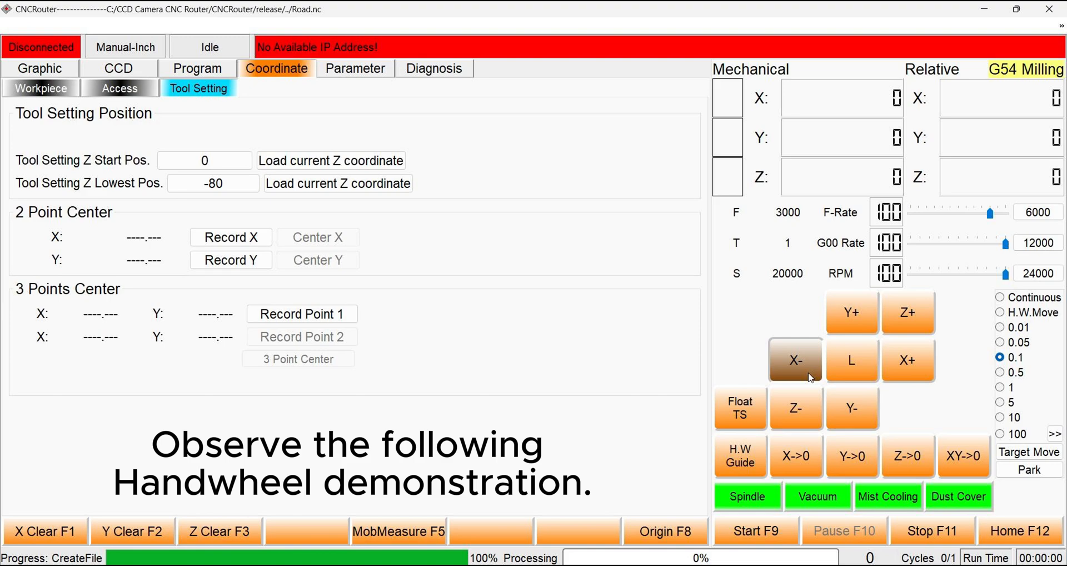
{"action": "mouse_move", "coordinate": [926, 433]}
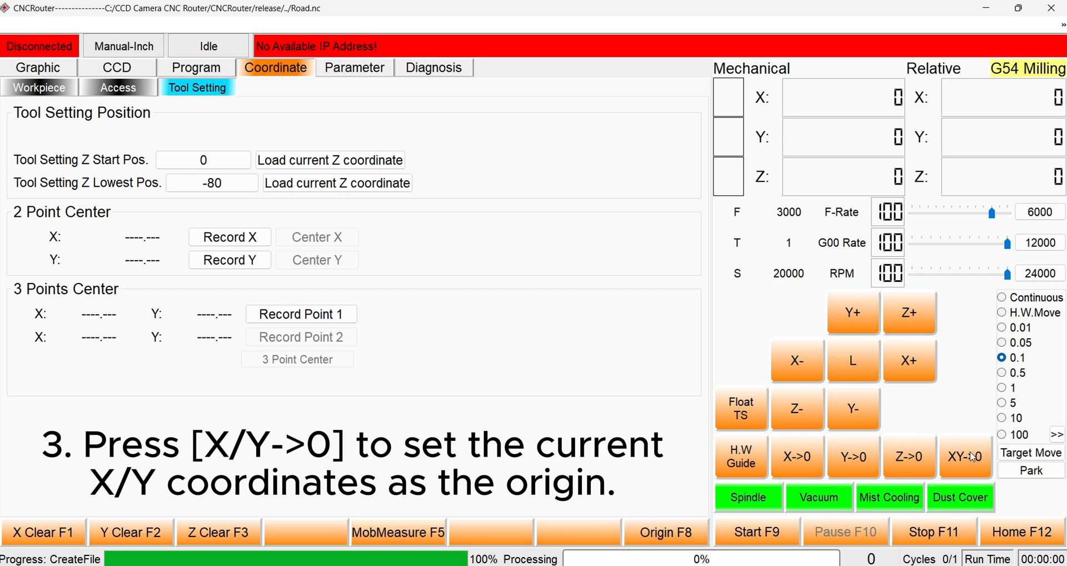
Step: Set the current X/Y position as workpiece origin with XY->0 and confirm Ok
{"action": "left_click", "coordinate": [965, 457]}
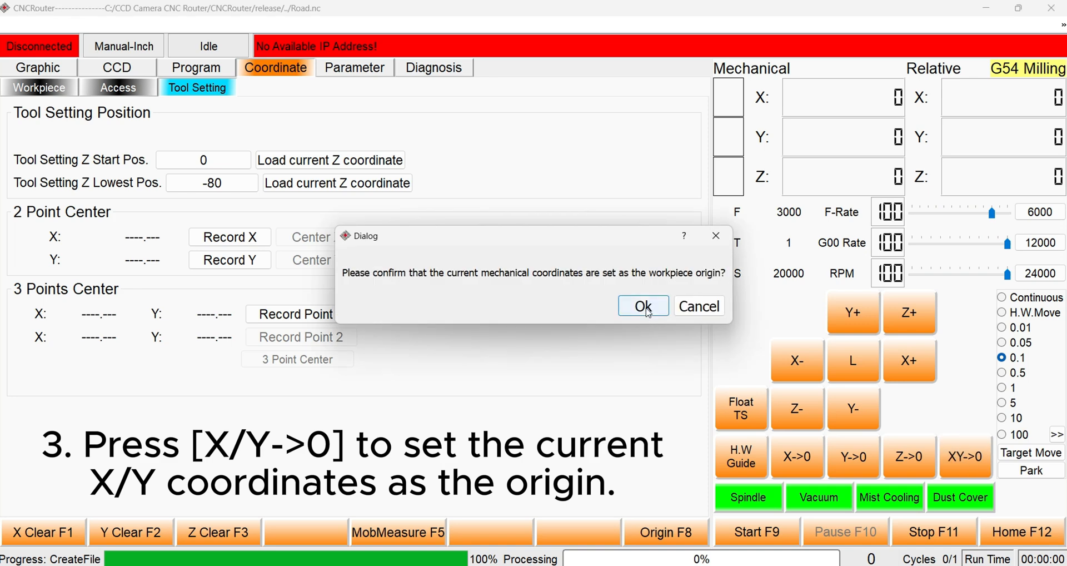
{"action": "left_click", "coordinate": [641, 306]}
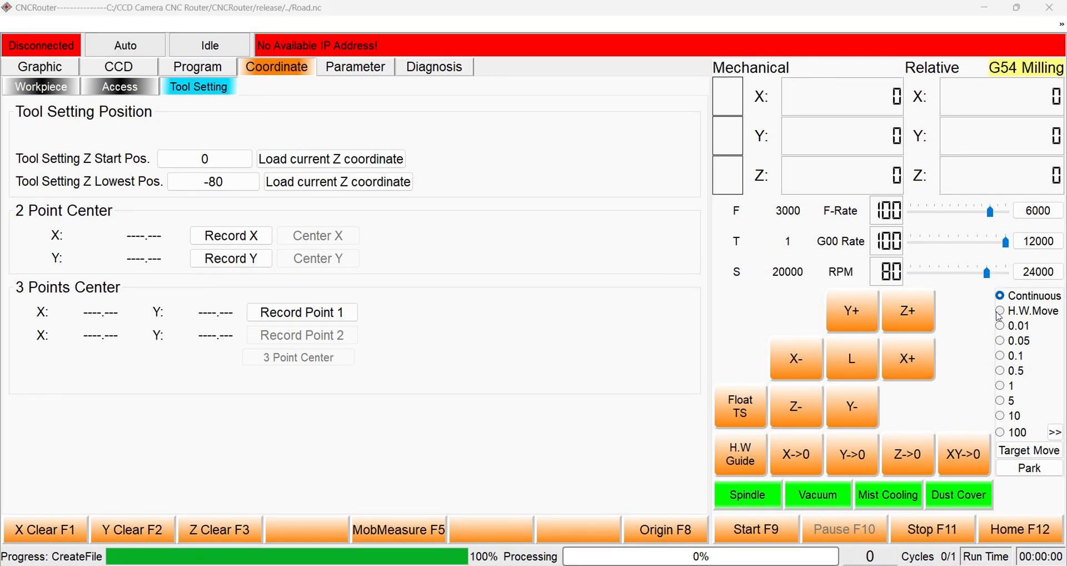
Step: Select H.W.Move to position the tooltip height by handwheel
{"action": "left_click", "coordinate": [999, 310]}
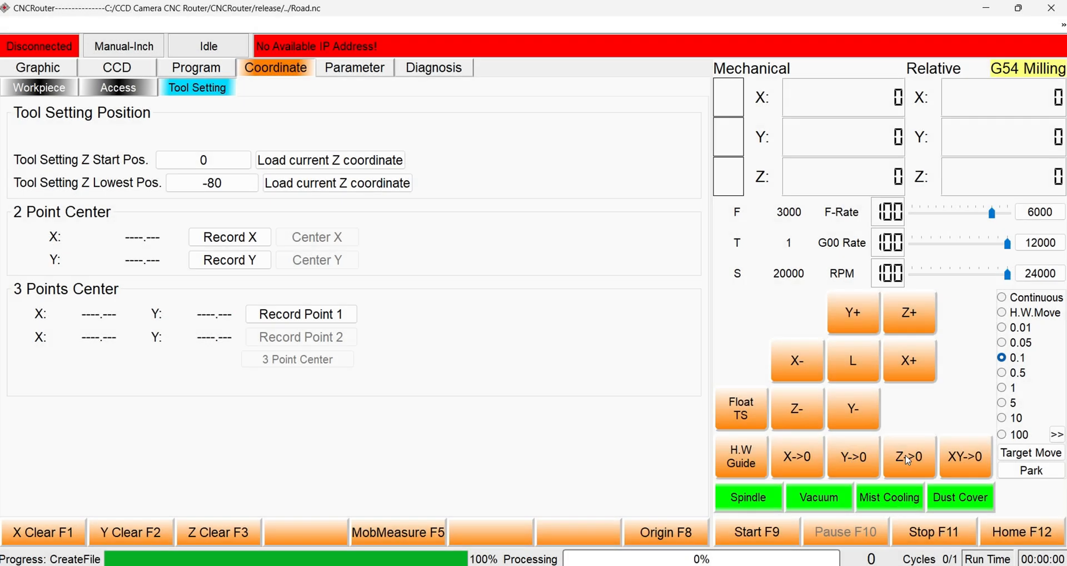
Step: Set the current tooltip height as Z origin with Z->0 and confirm Ok
{"action": "left_click", "coordinate": [908, 456]}
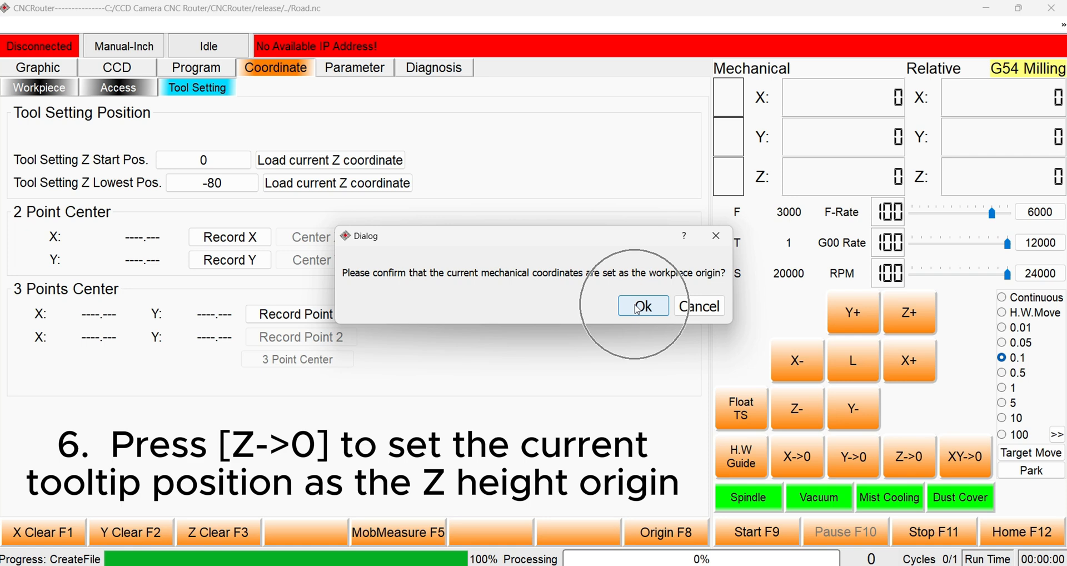
{"action": "left_click", "coordinate": [641, 305]}
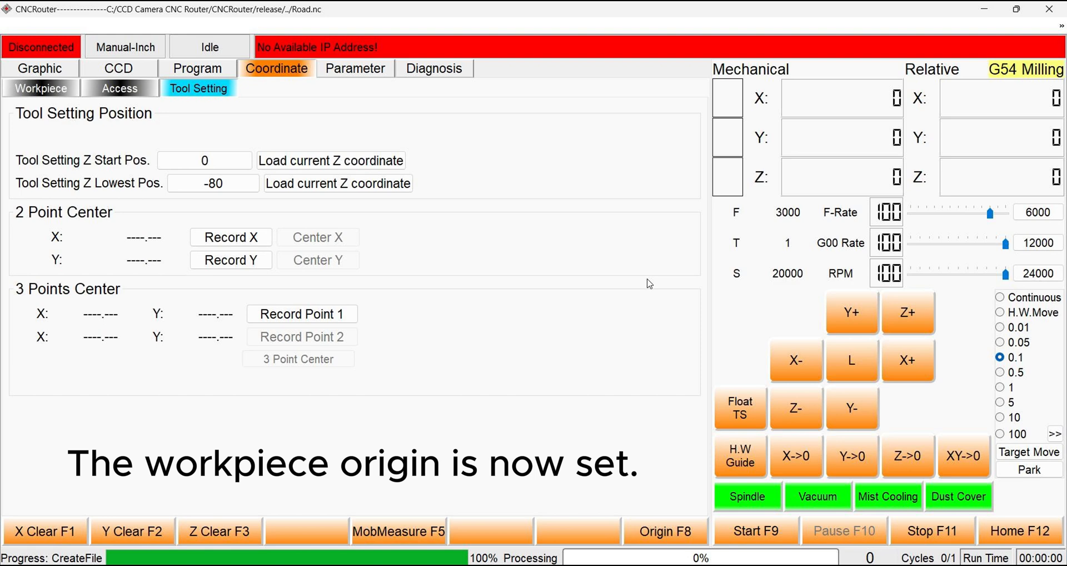
{"action": "left_click", "coordinate": [41, 87]}
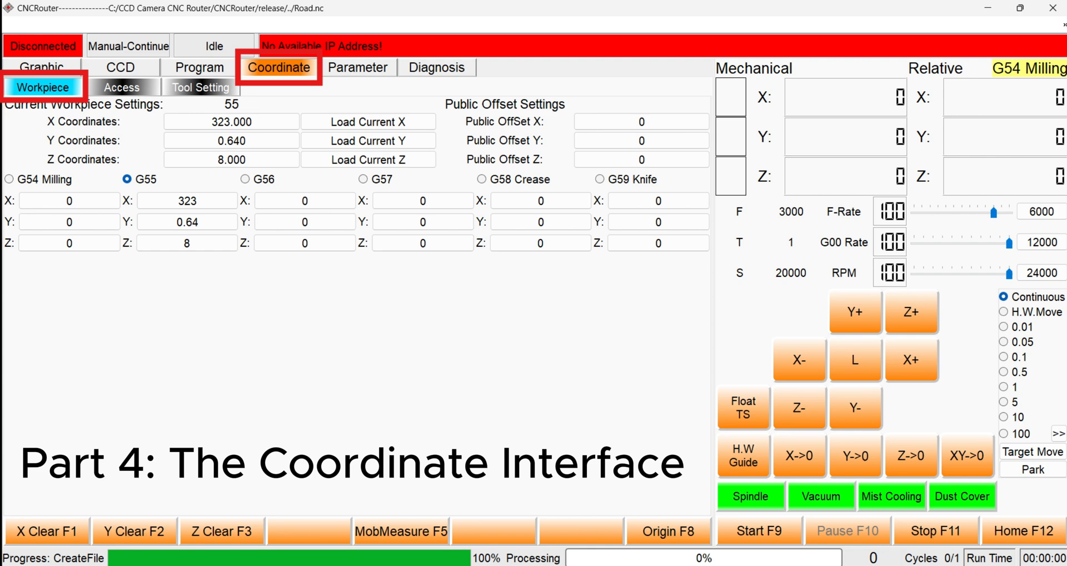
Step: Show Coordinate > Workpiece with G54 Milling selected at X 200, Y 100, Z 20
{"action": "left_click", "coordinate": [198, 87]}
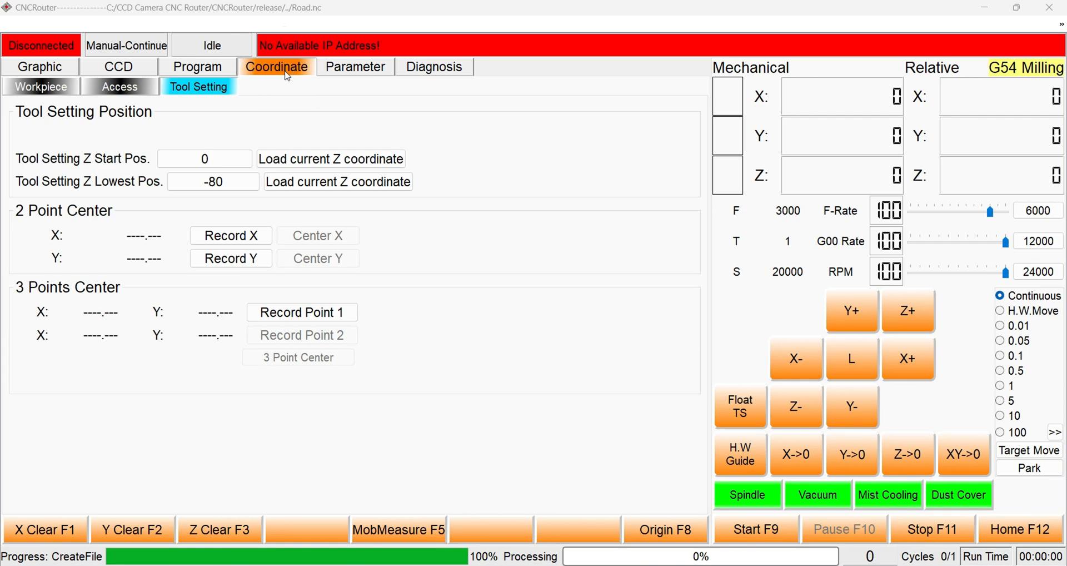
{"action": "mouse_move", "coordinate": [29, 86]}
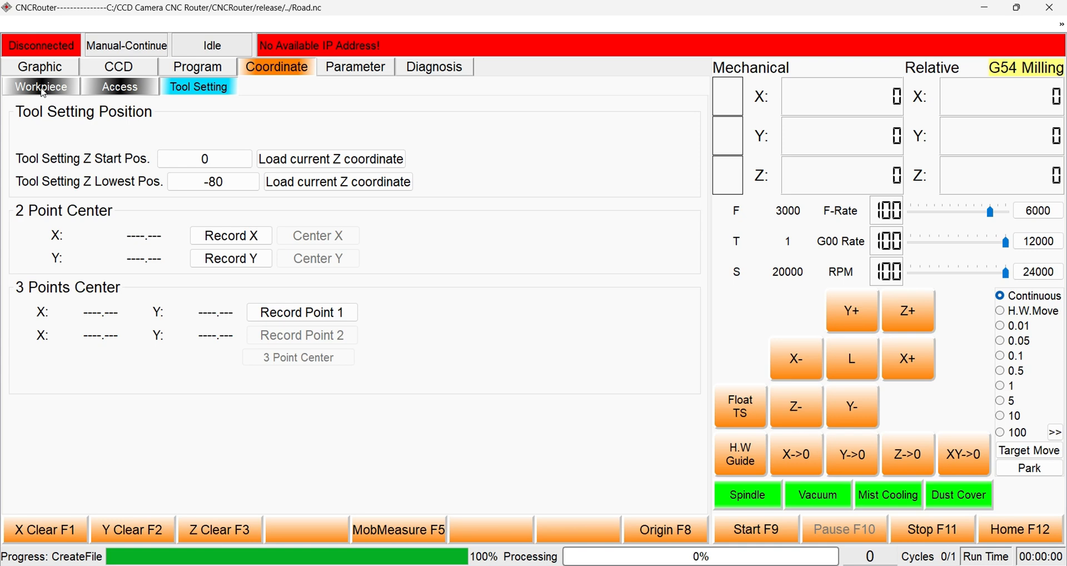
{"action": "left_click", "coordinate": [40, 85]}
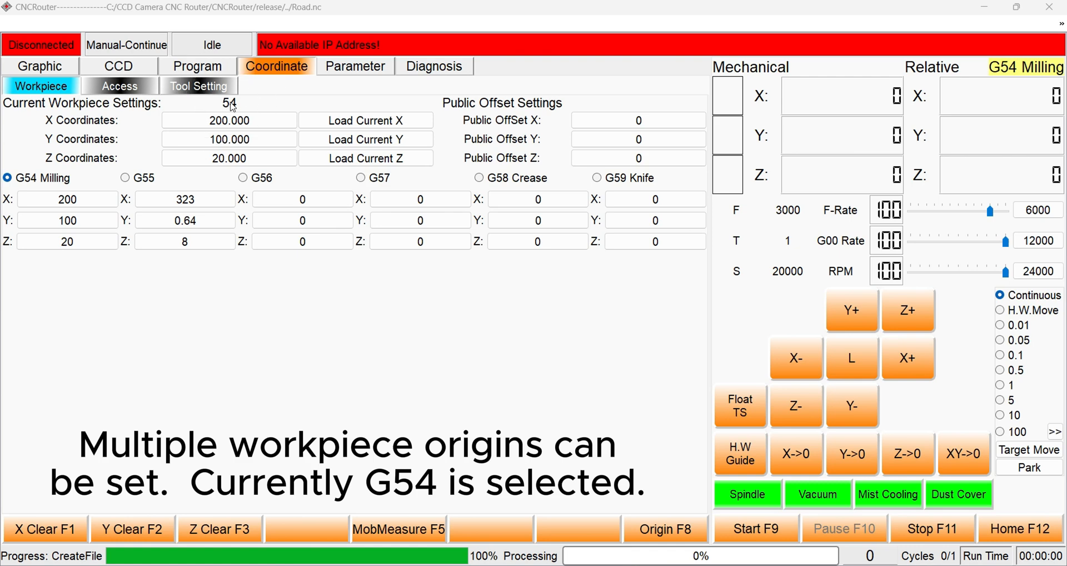
{"action": "left_click", "coordinate": [229, 120]}
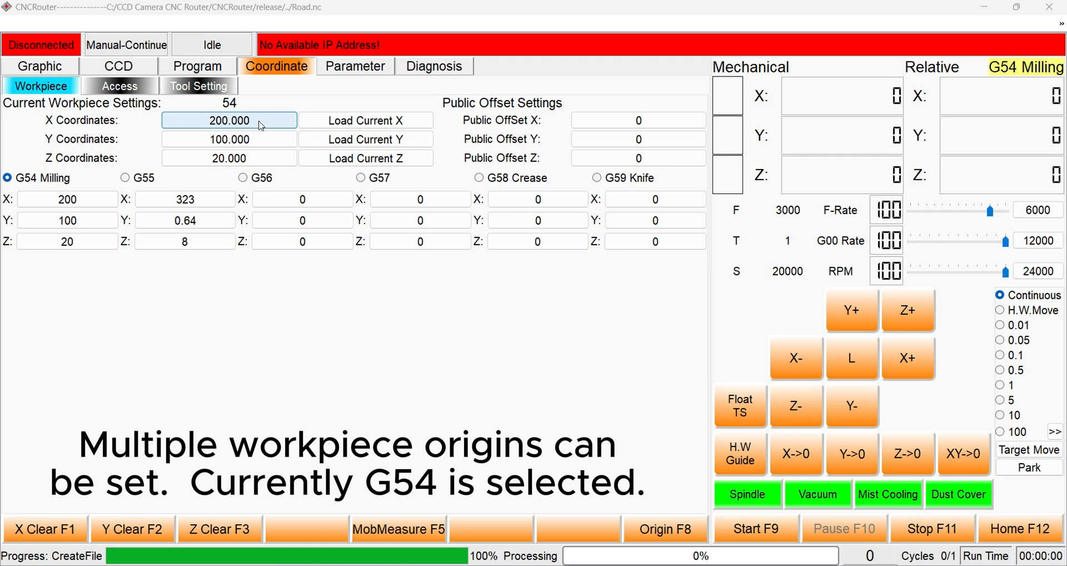
{"action": "left_click", "coordinate": [65, 198]}
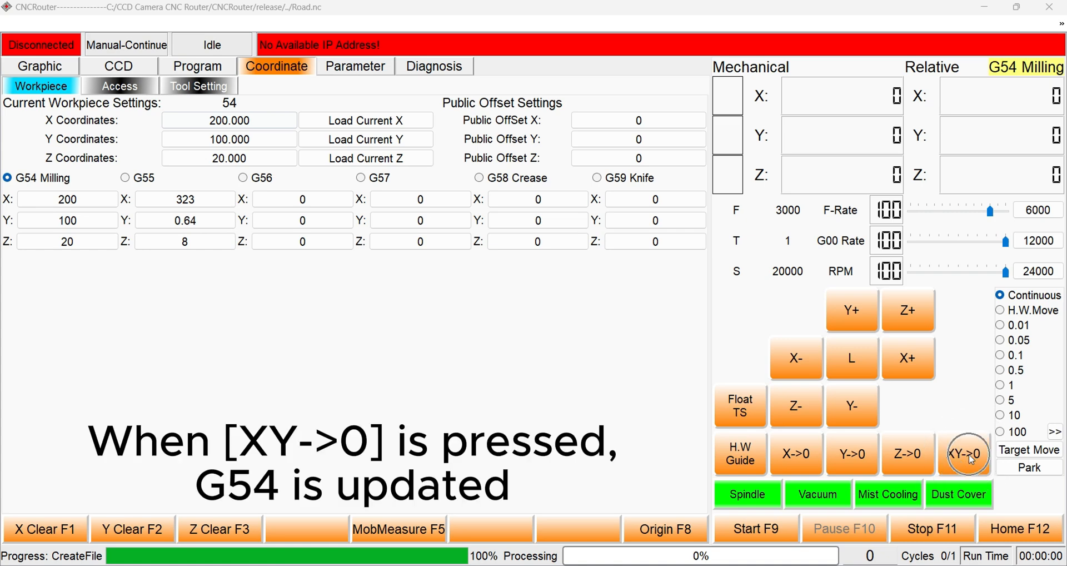
Step: Zero G54's X and Y via XY->0, confirm, then compare with the unchanged G55 values
{"action": "left_click", "coordinate": [964, 454]}
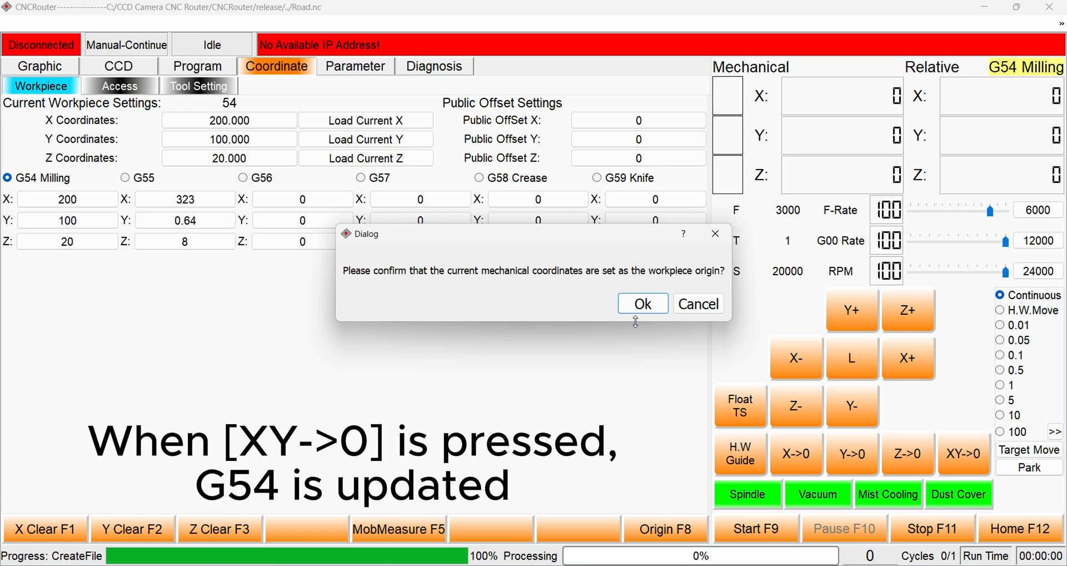
{"action": "left_click", "coordinate": [641, 304]}
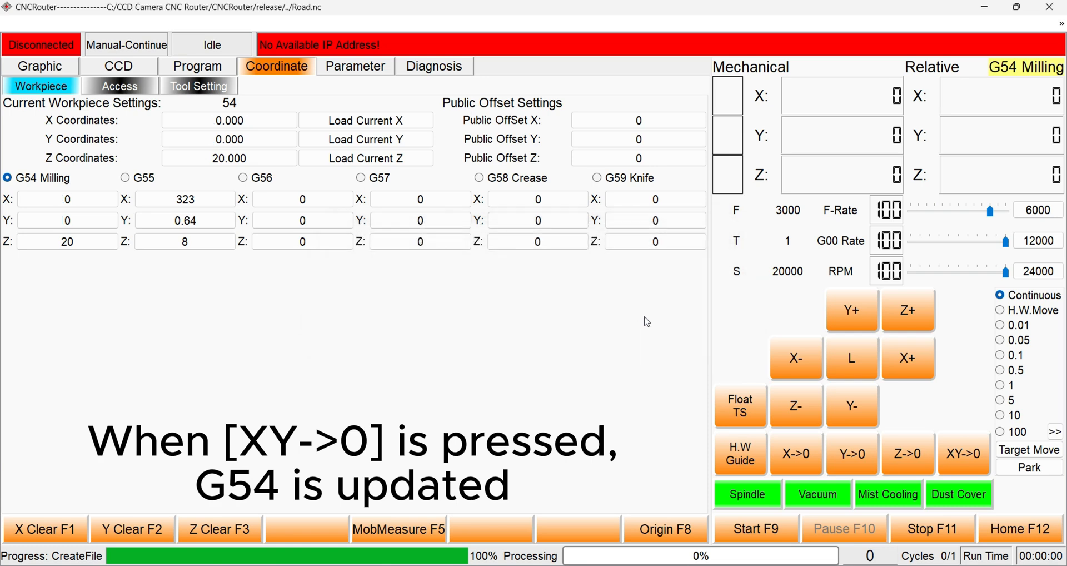
{"action": "left_click", "coordinate": [229, 120]}
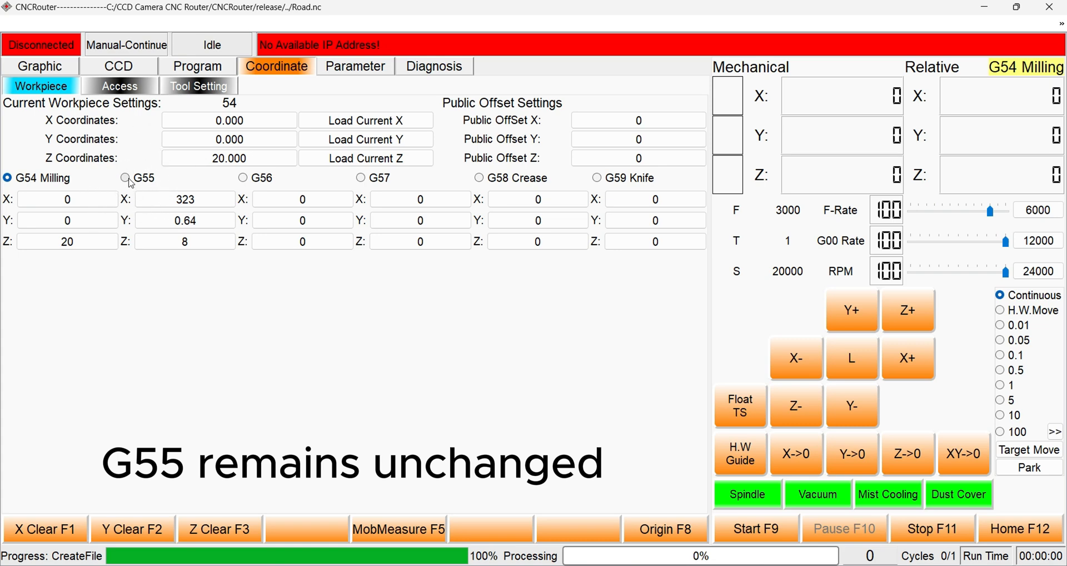
{"action": "left_click", "coordinate": [125, 178]}
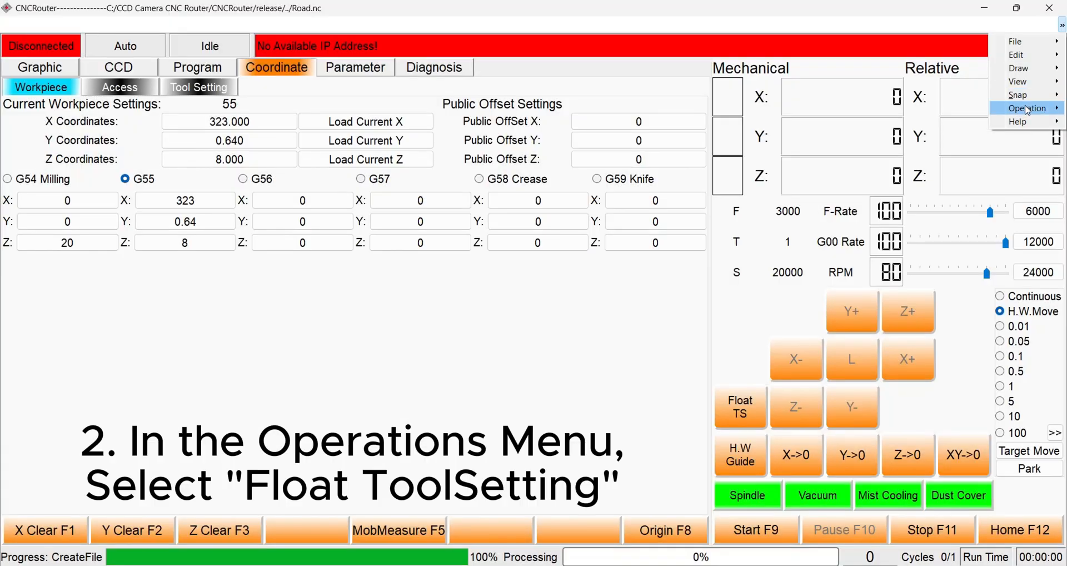
Step: Run Float ToolSetting from the Operation menu to detect the G54 Z origin automatically
{"action": "left_click", "coordinate": [1027, 108]}
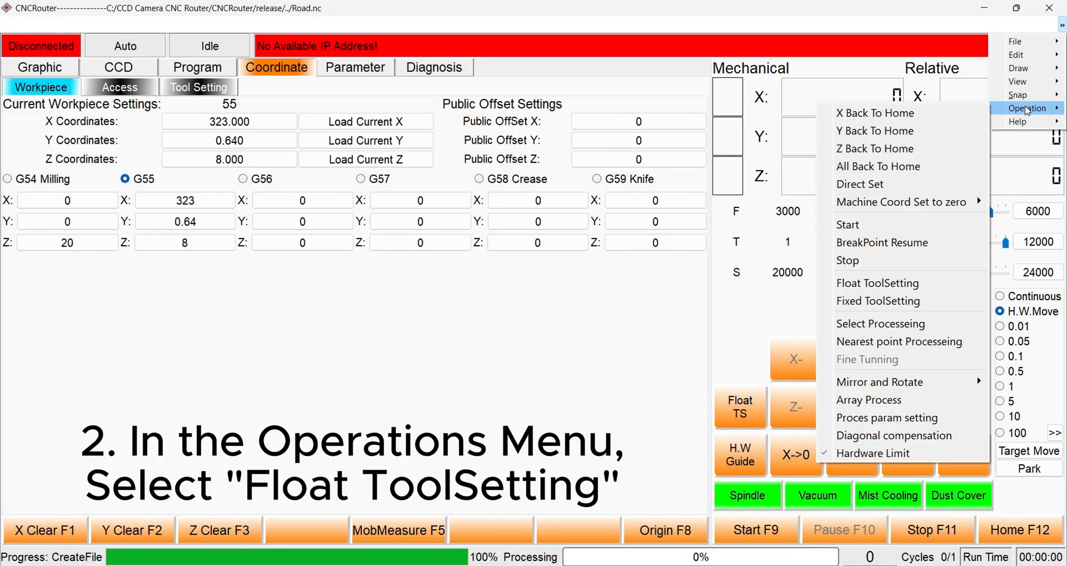
{"action": "mouse_move", "coordinate": [882, 241]}
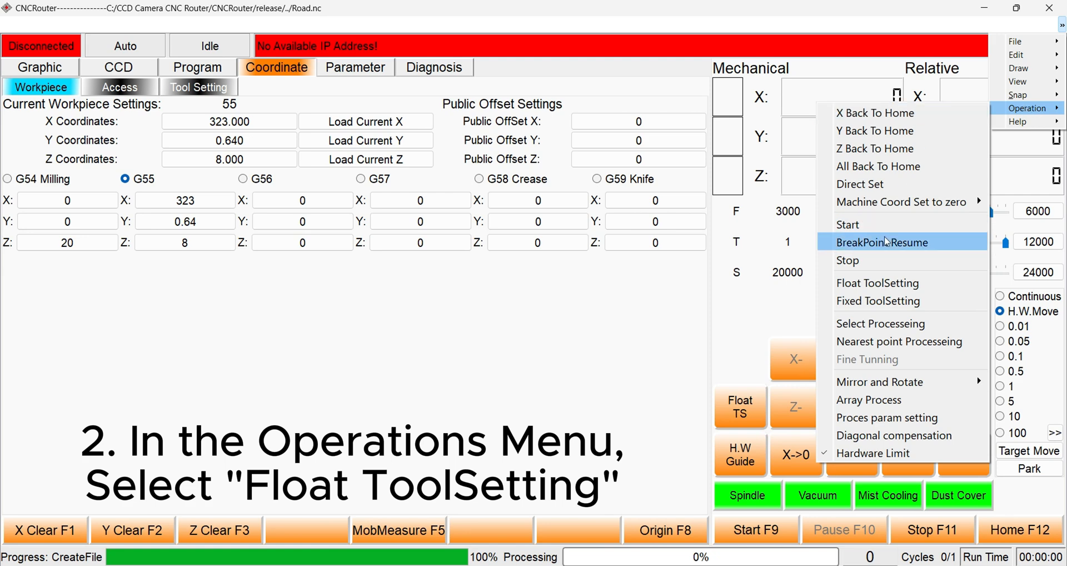
{"action": "mouse_move", "coordinate": [891, 282]}
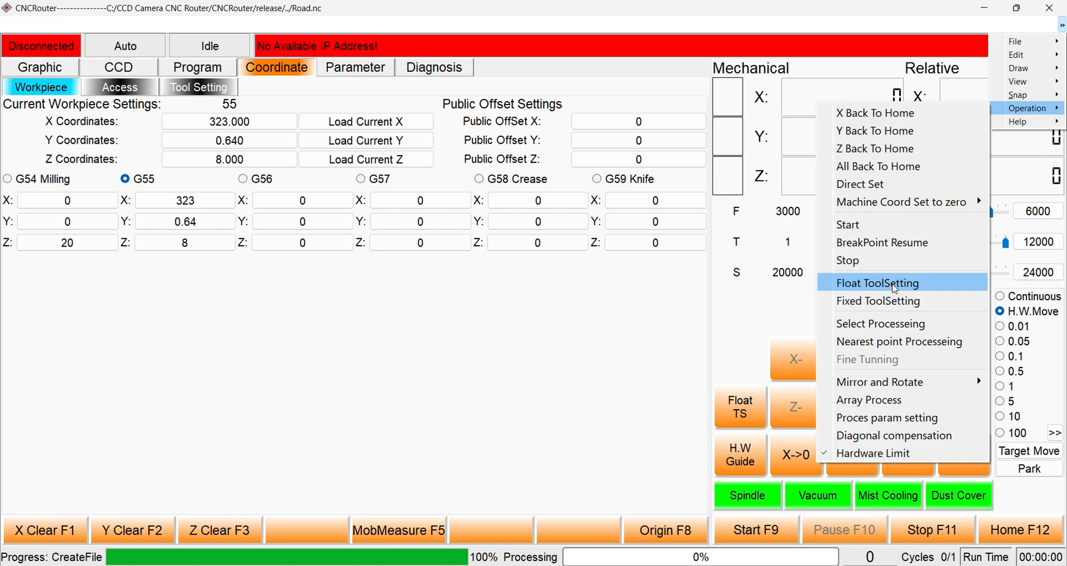
{"action": "left_click", "coordinate": [877, 282]}
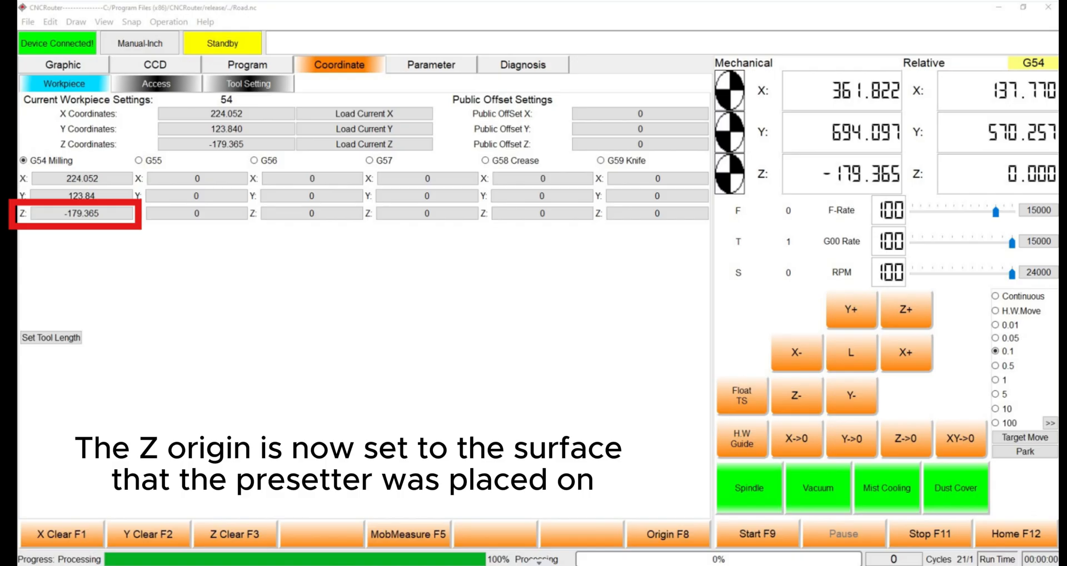